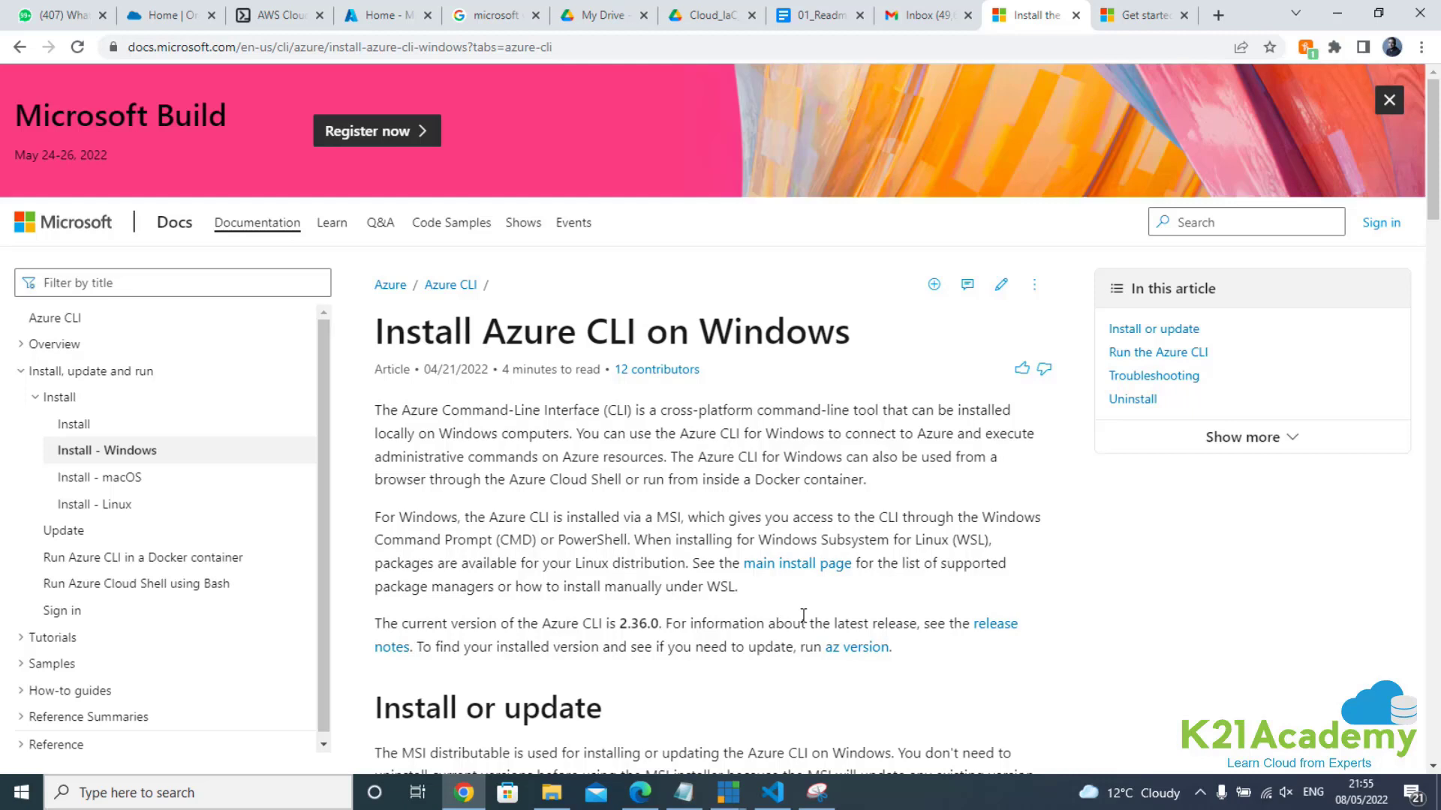
pyautogui.moveTo(785, 540)
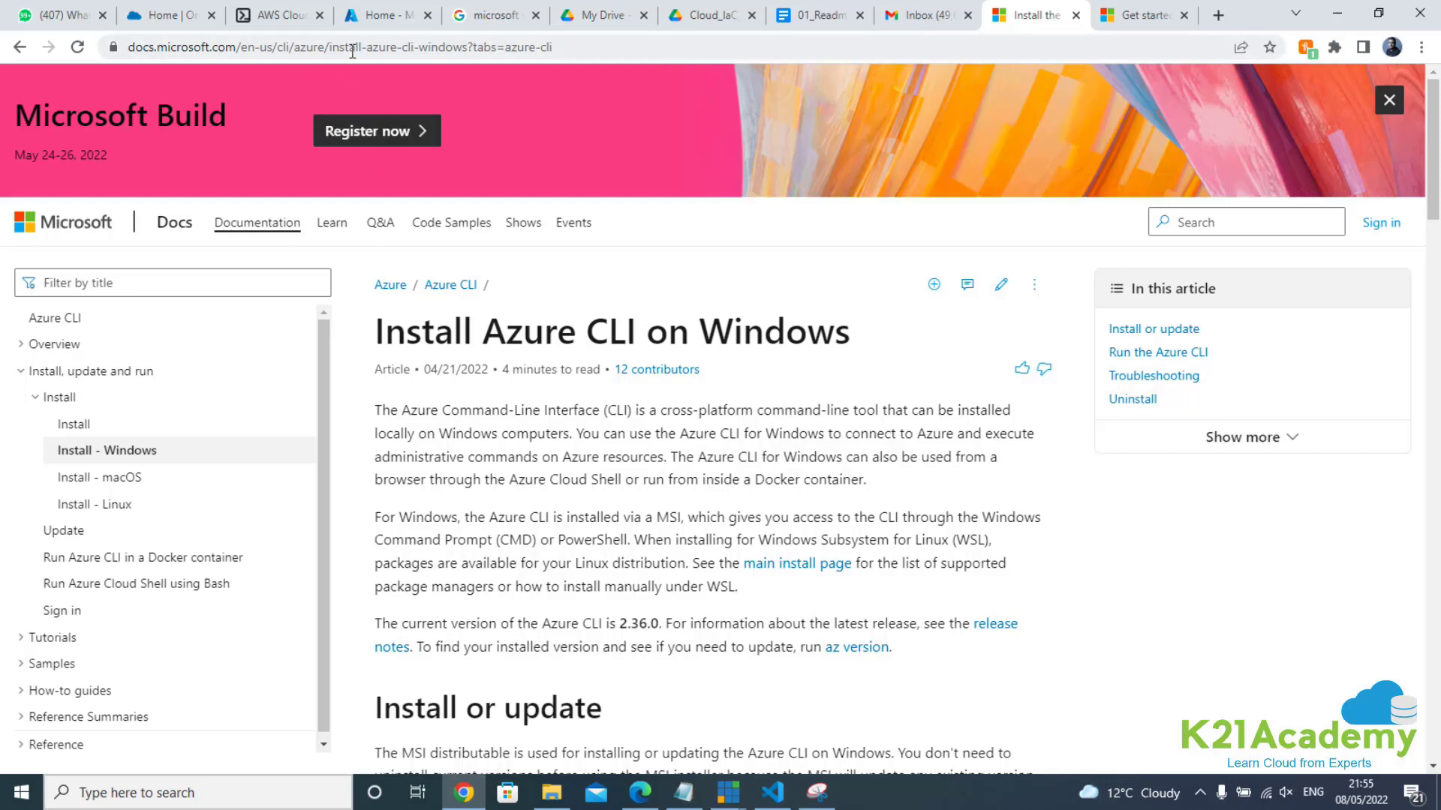
pyautogui.moveTo(607, 486)
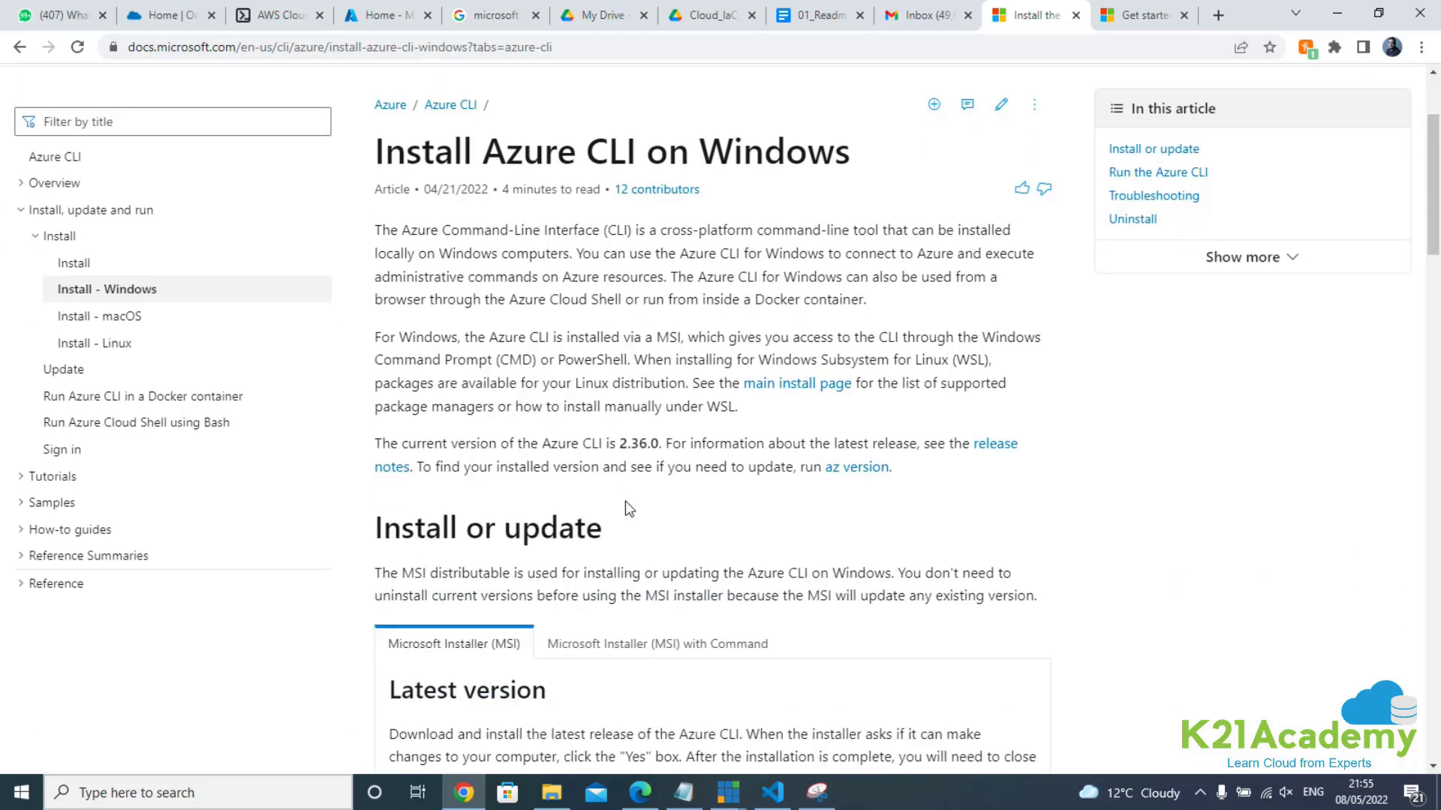
# - Scroll the Windows install page down to the 'Latest release of the Azure CLI' link
pyautogui.scroll(-3)
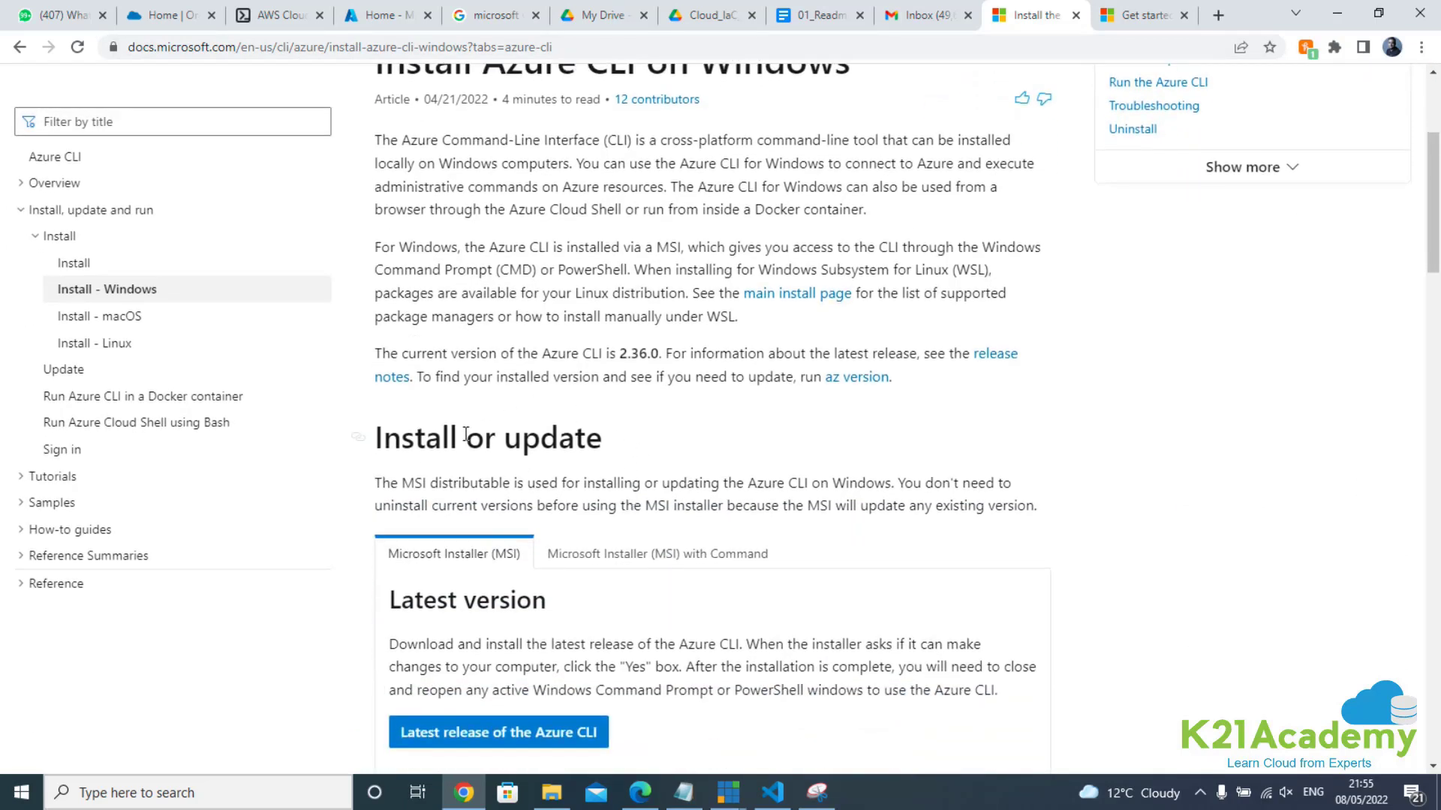
pyautogui.scroll(-3)
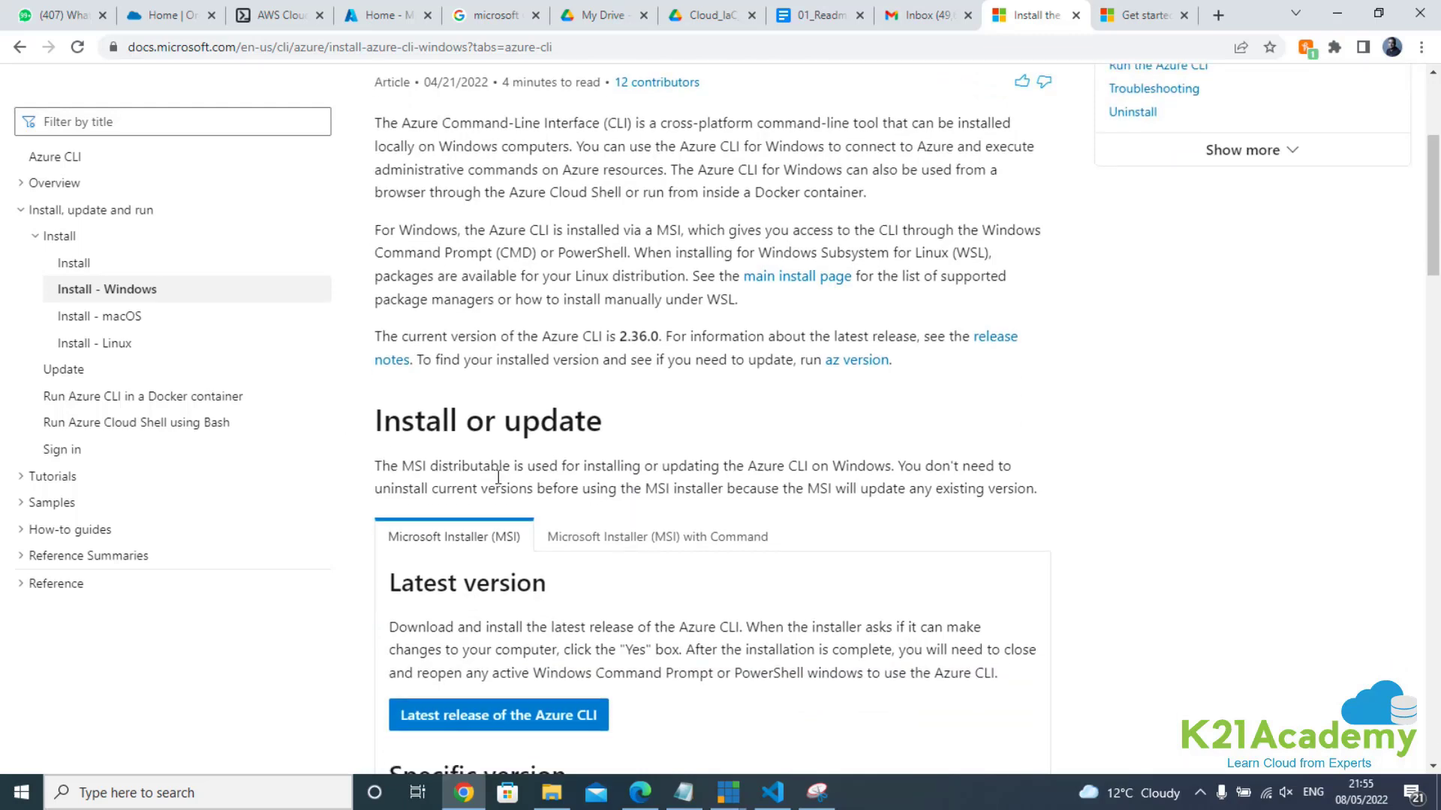
pyautogui.scroll(-3)
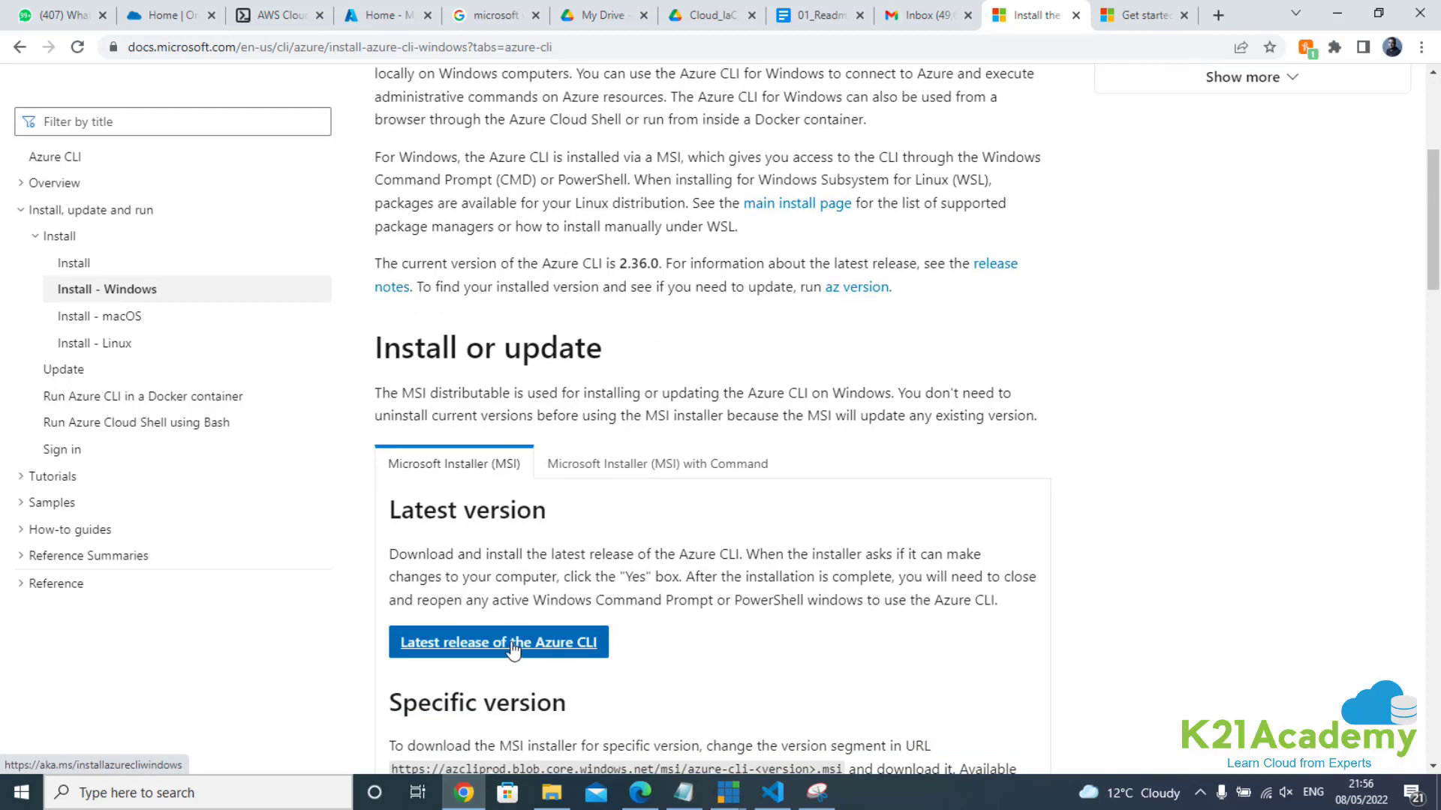
# - Start the latest Azure CLI MSI download by opening its link in a new tab
pyautogui.rightClick(498, 643)
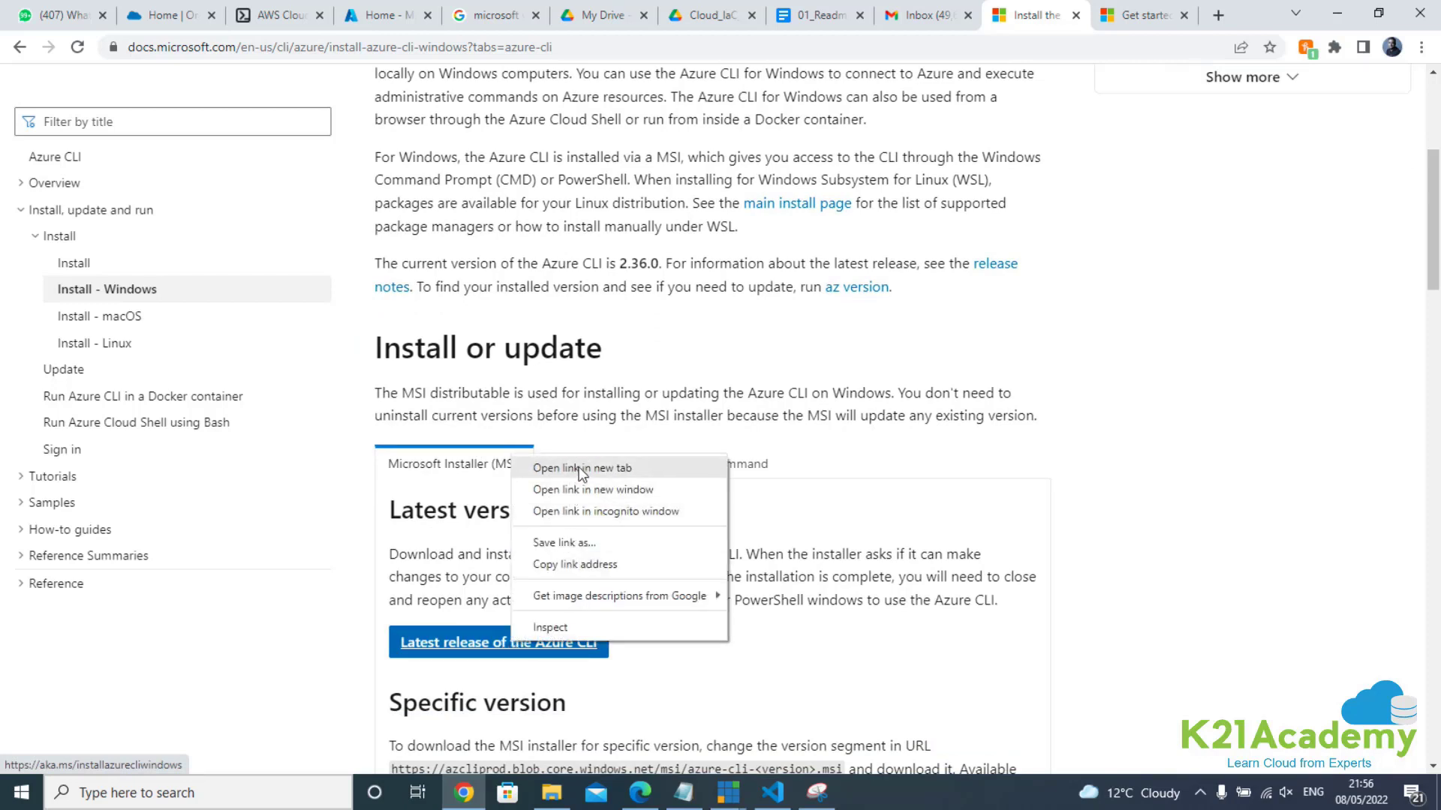
pyautogui.click(580, 468)
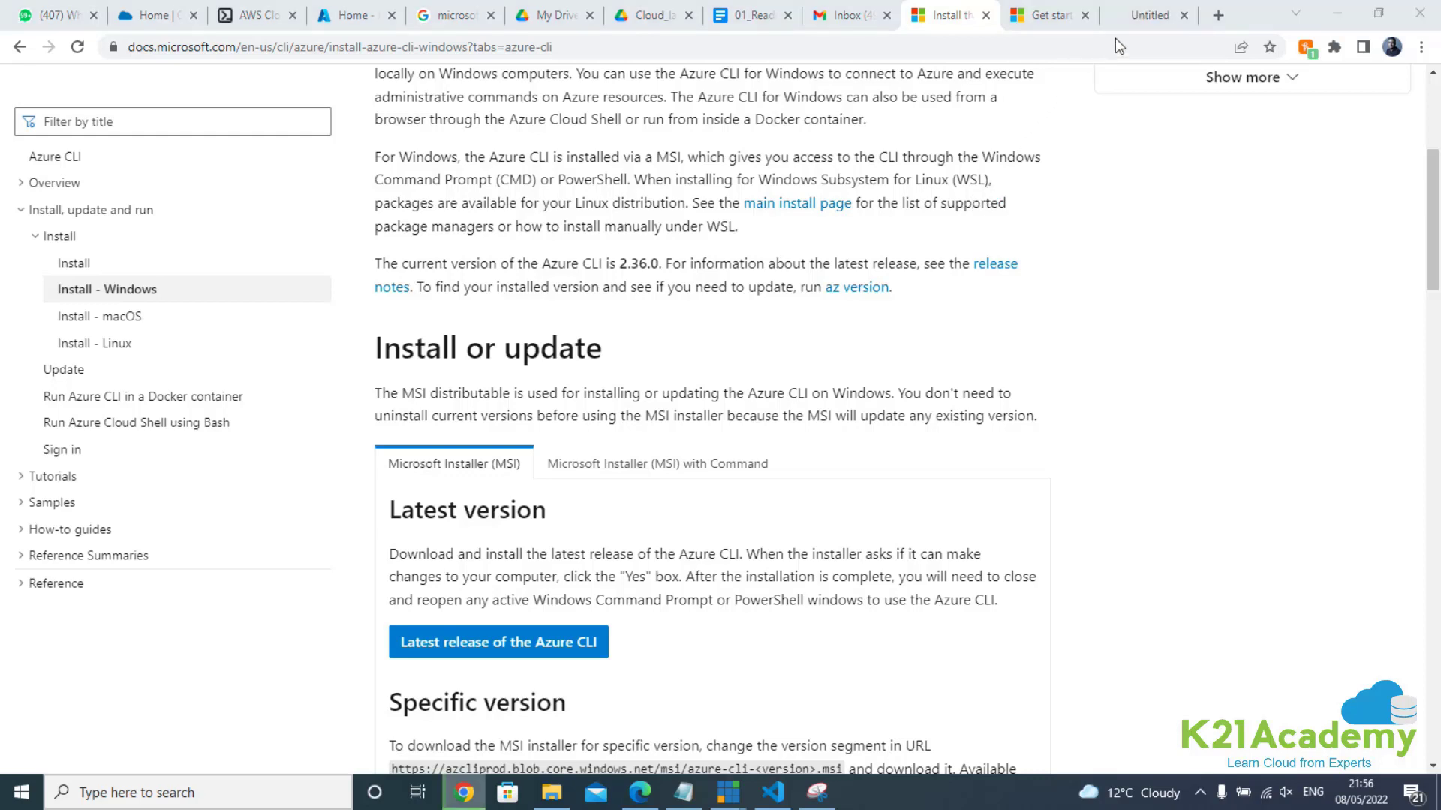
pyautogui.click(498, 641)
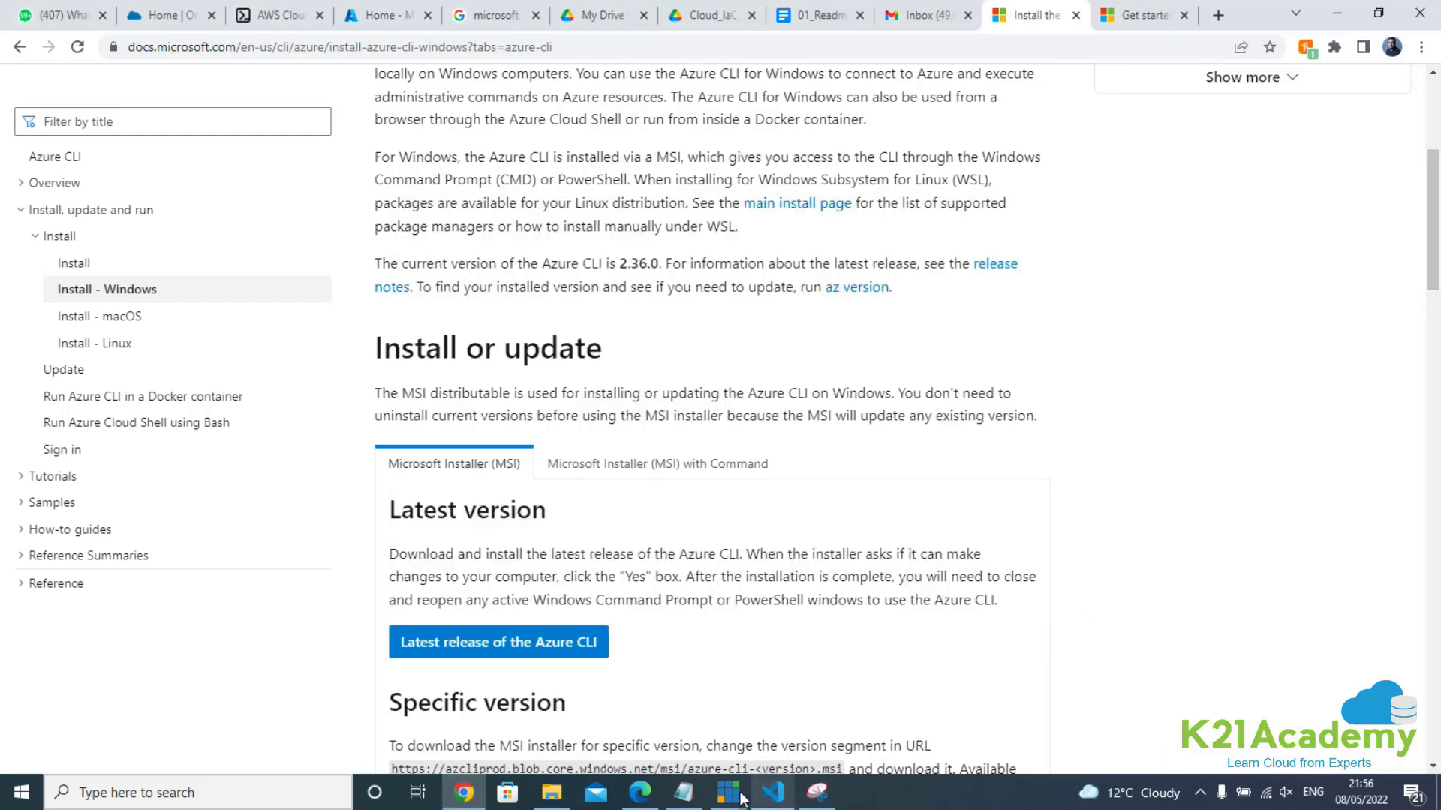
# - Run the azure-cli-2.36.0 installer from the Downloads folder
pyautogui.click(551, 793)
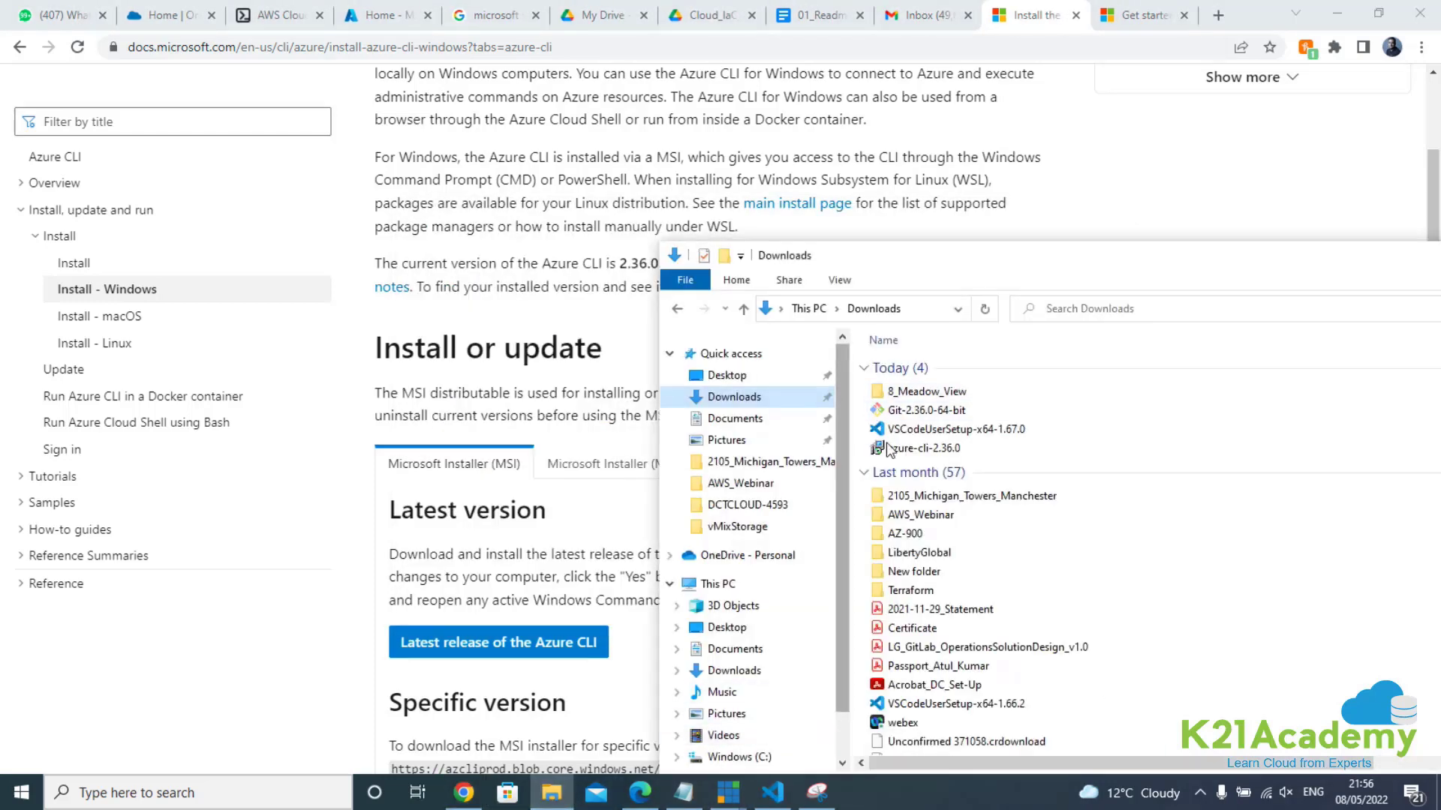
pyautogui.click(922, 449)
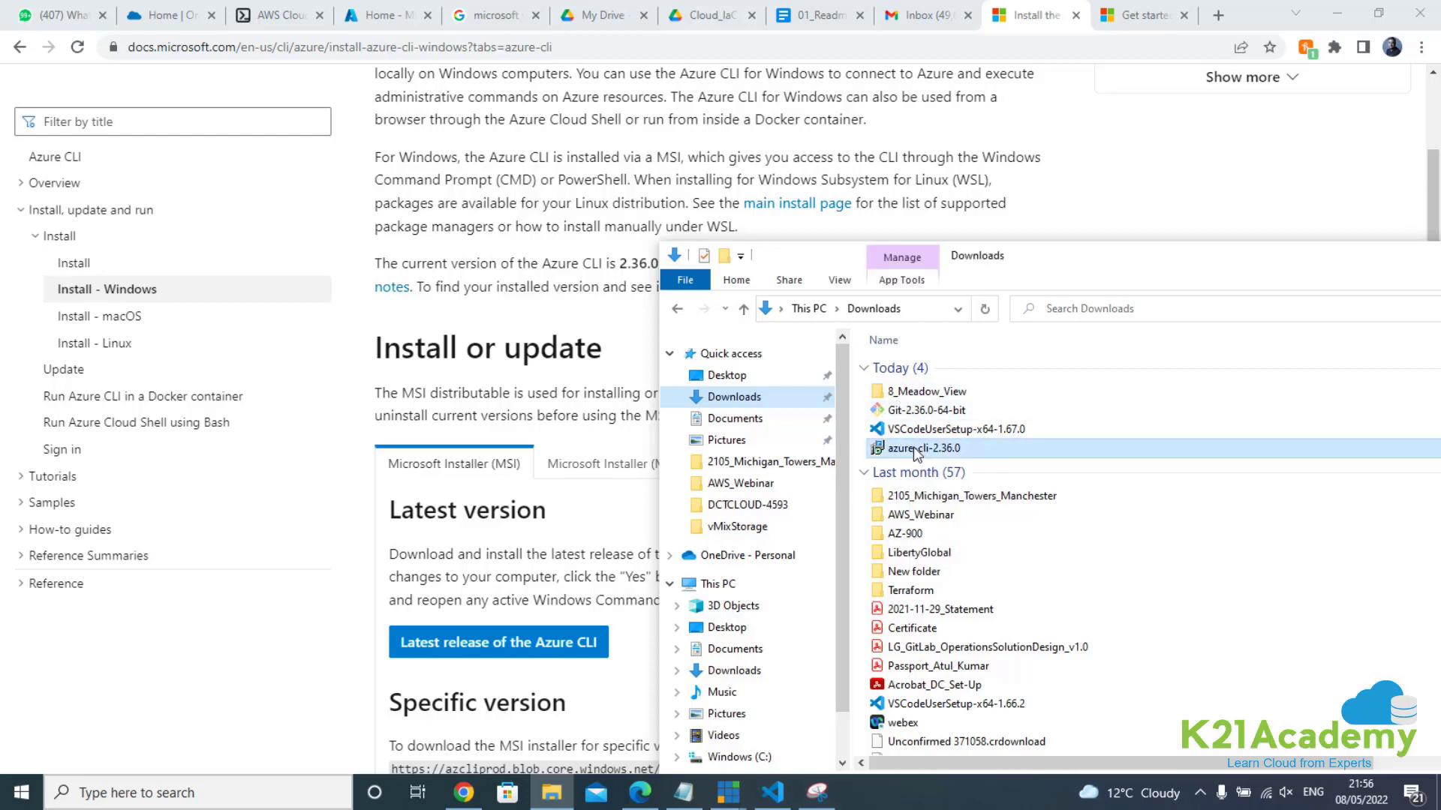
pyautogui.doubleClick(919, 447)
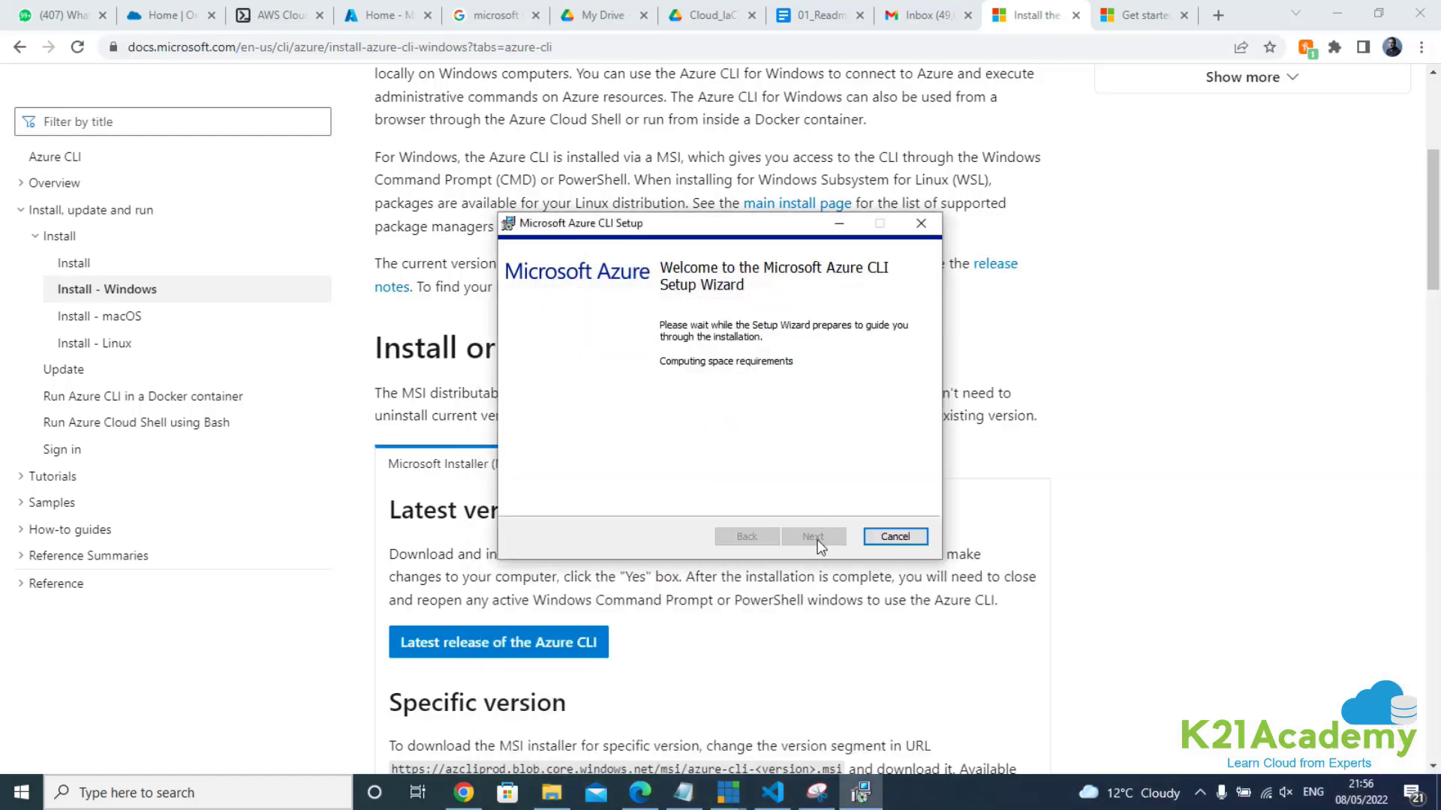
# - Advance the setup wizard and accept the License Agreement terms
pyautogui.click(812, 537)
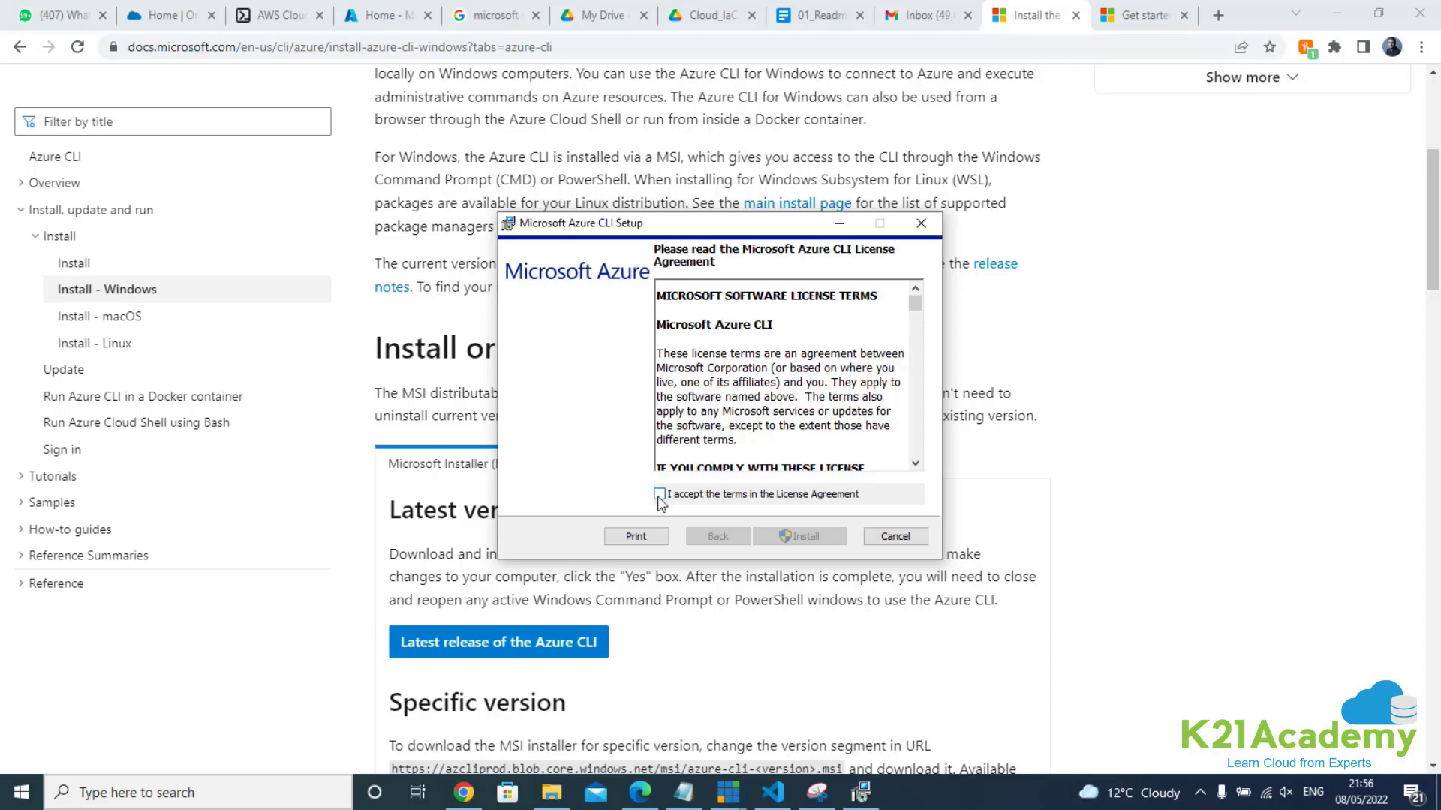
pyautogui.click(800, 537)
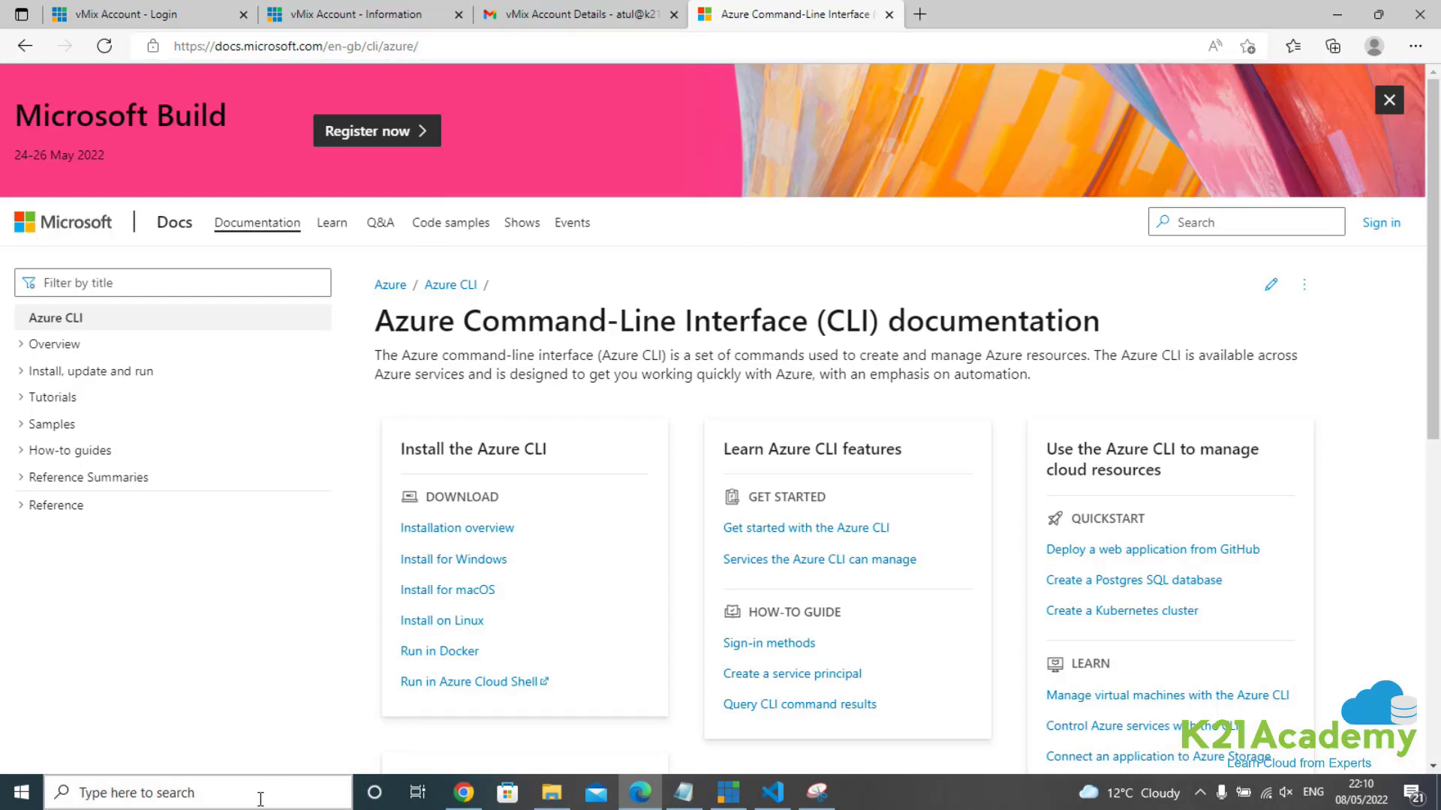
# - Launch Command Prompt via the 'cmd' search
pyautogui.write('cmd')
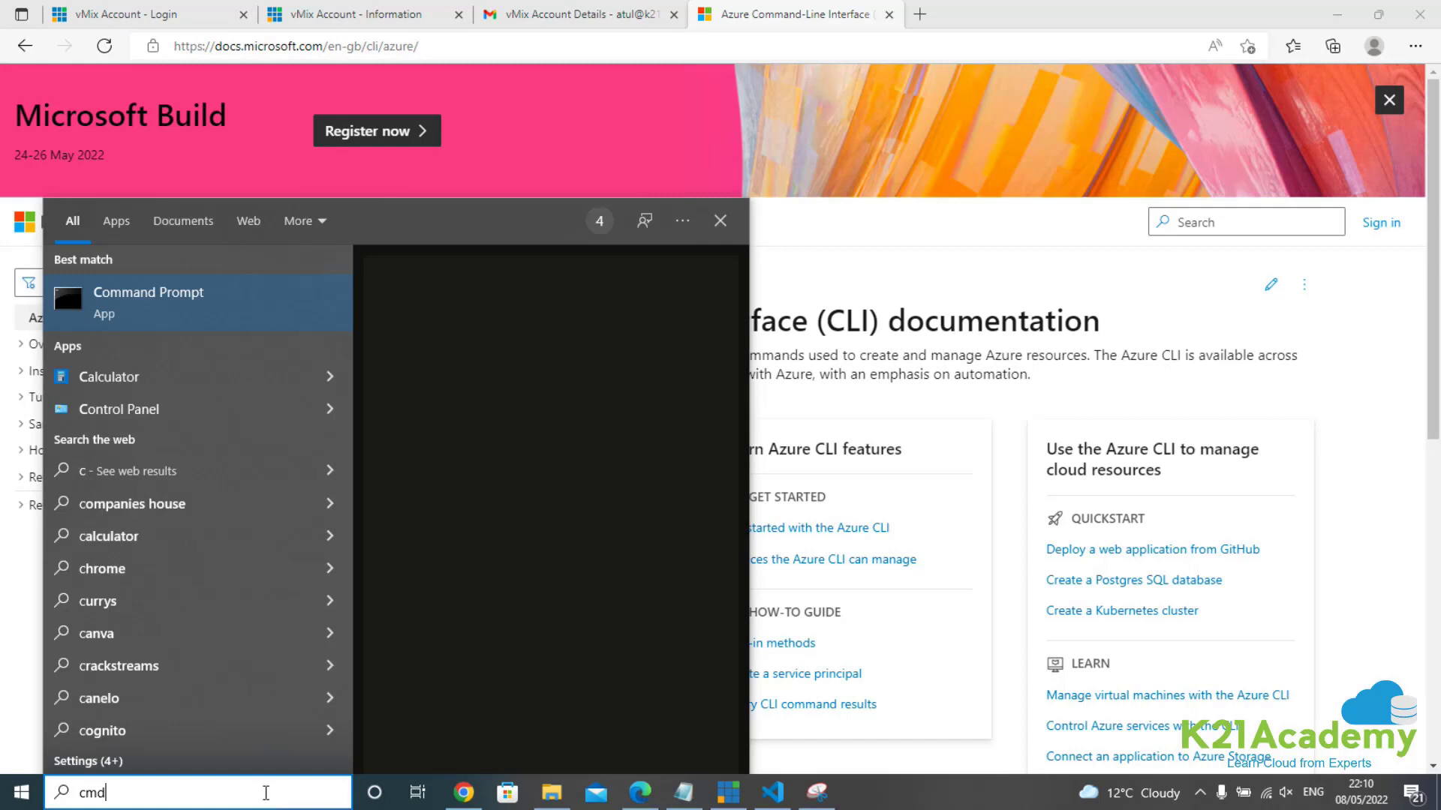
pyautogui.click(149, 301)
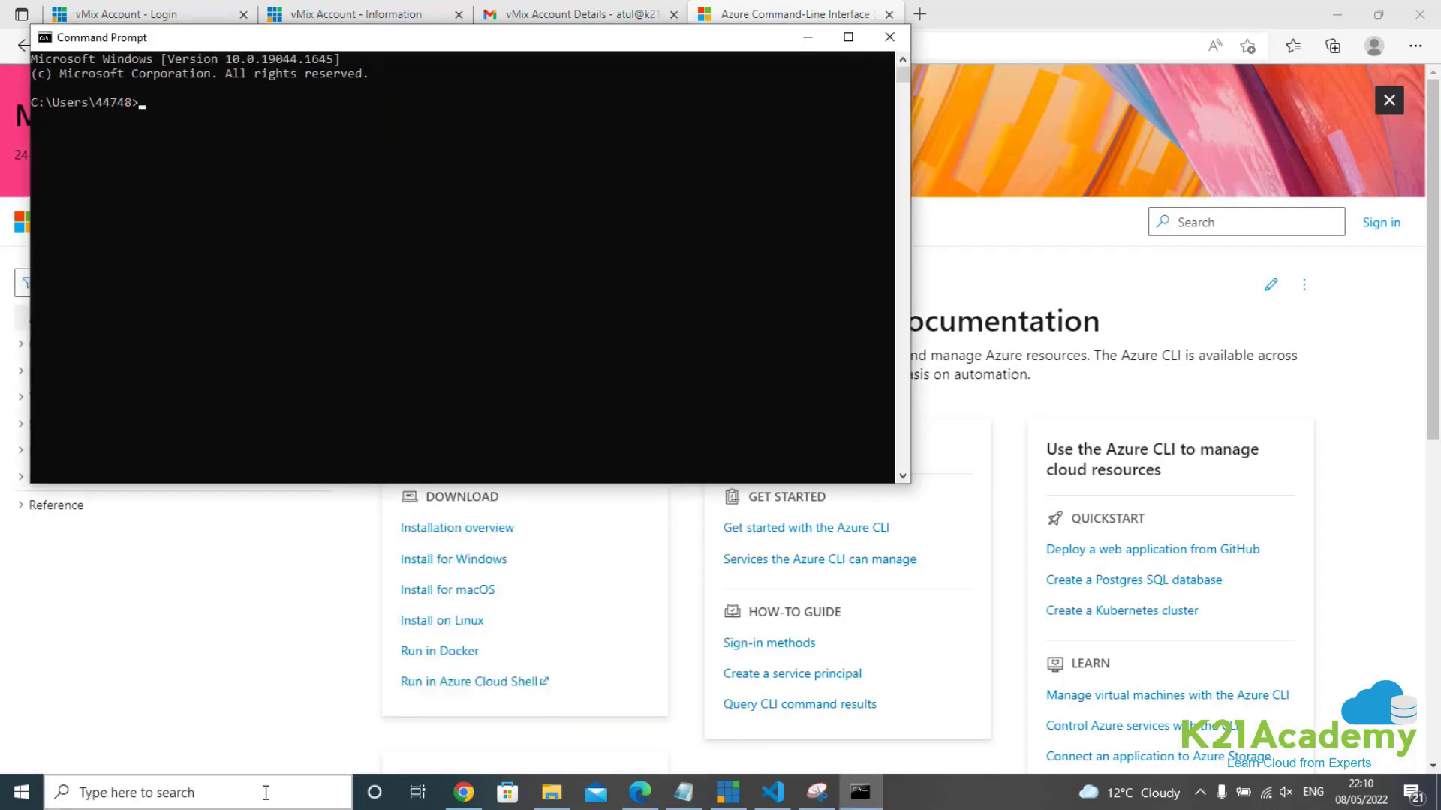
# - Run az --version to report the installed azure-cli 2.36.0
pyautogui.write('az')
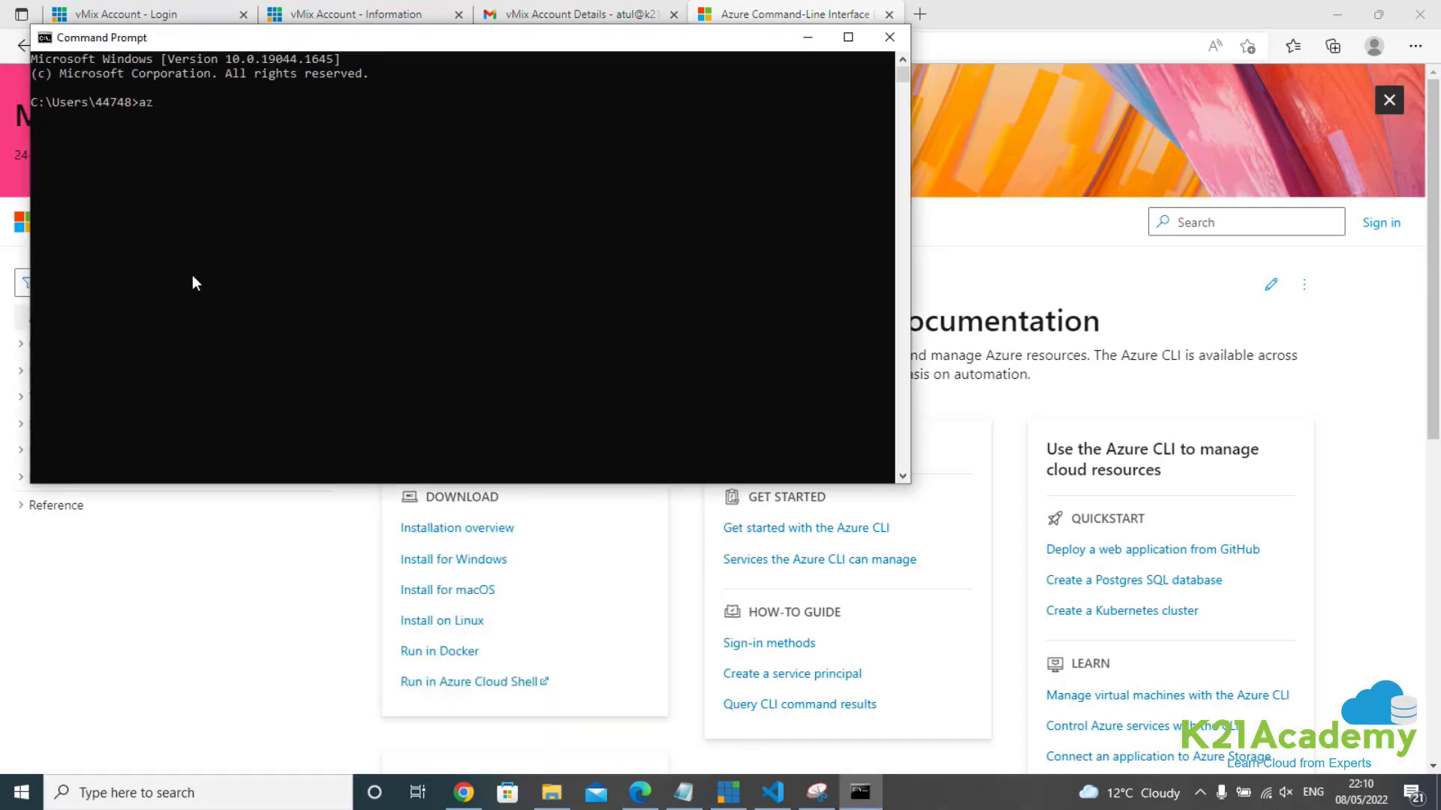
pyautogui.write('--versio')
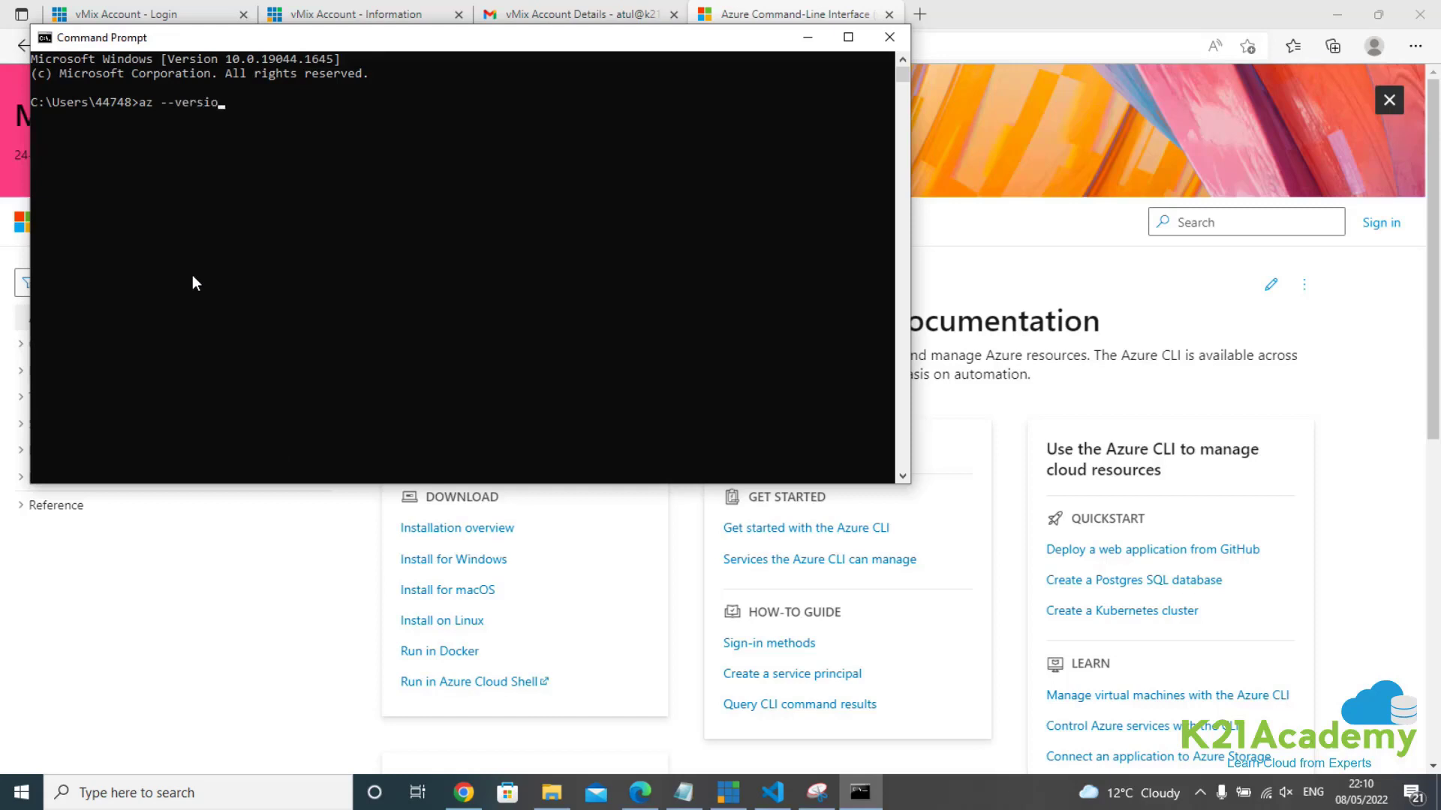
pyautogui.write('n')
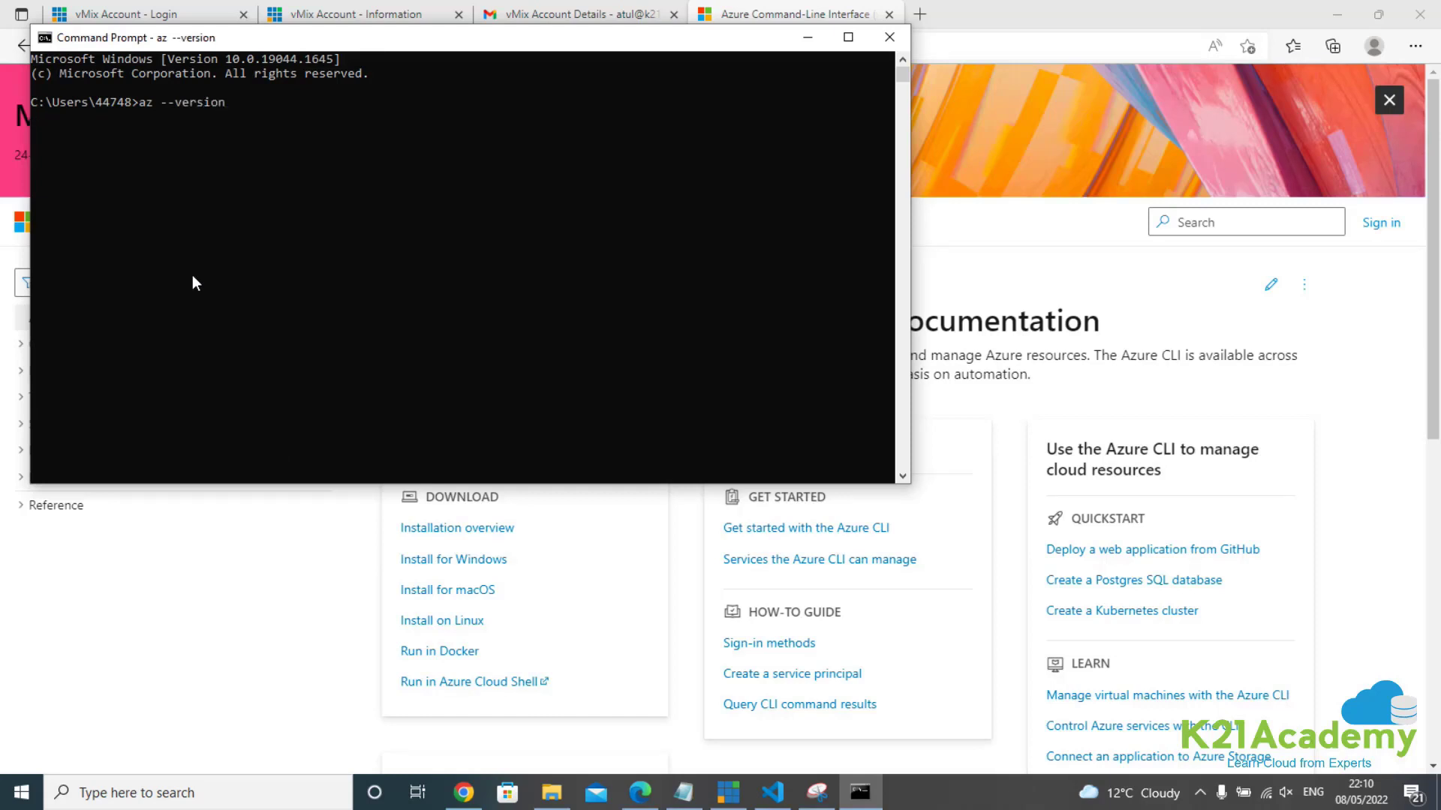
pyautogui.moveTo(432, 538)
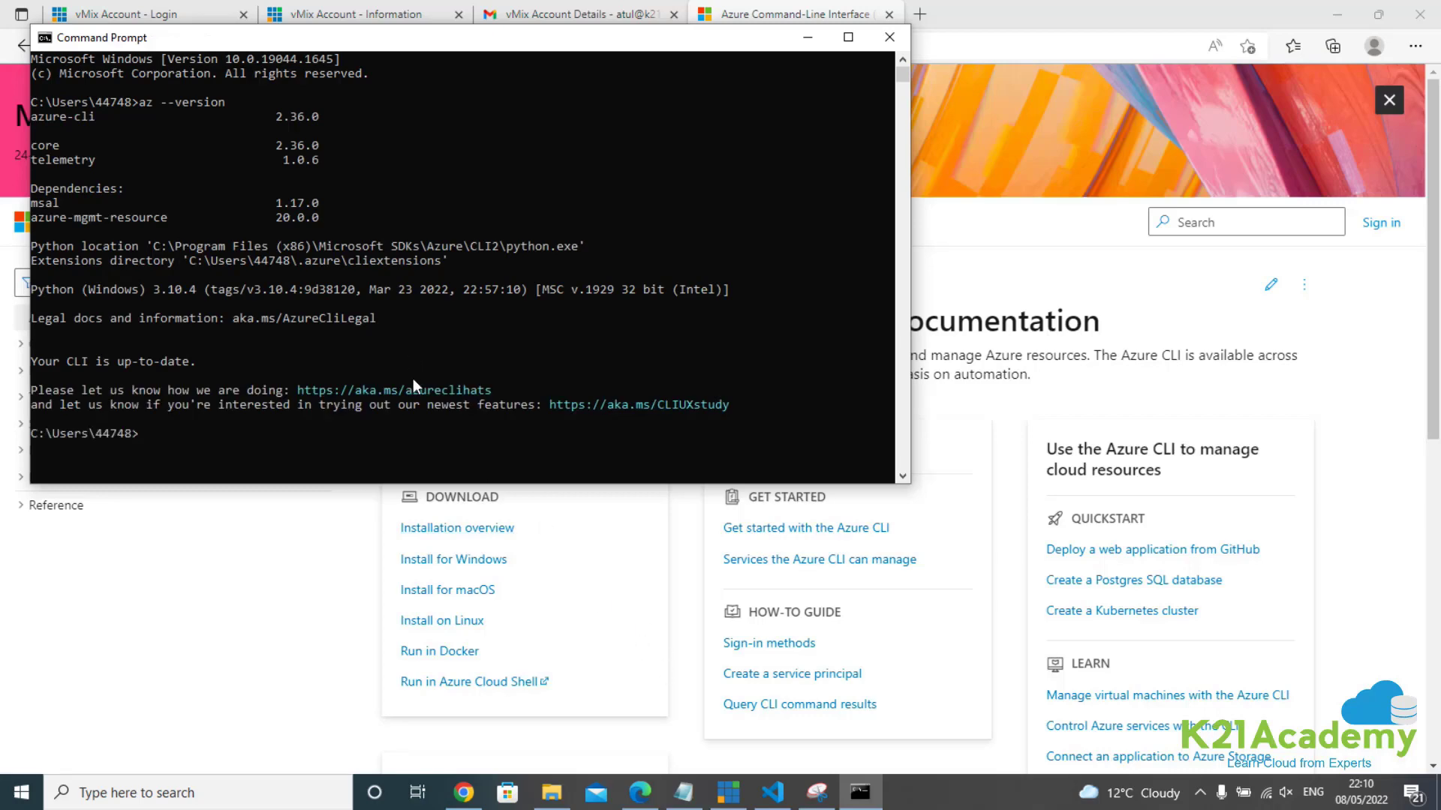
pyautogui.moveTo(1111, 71)
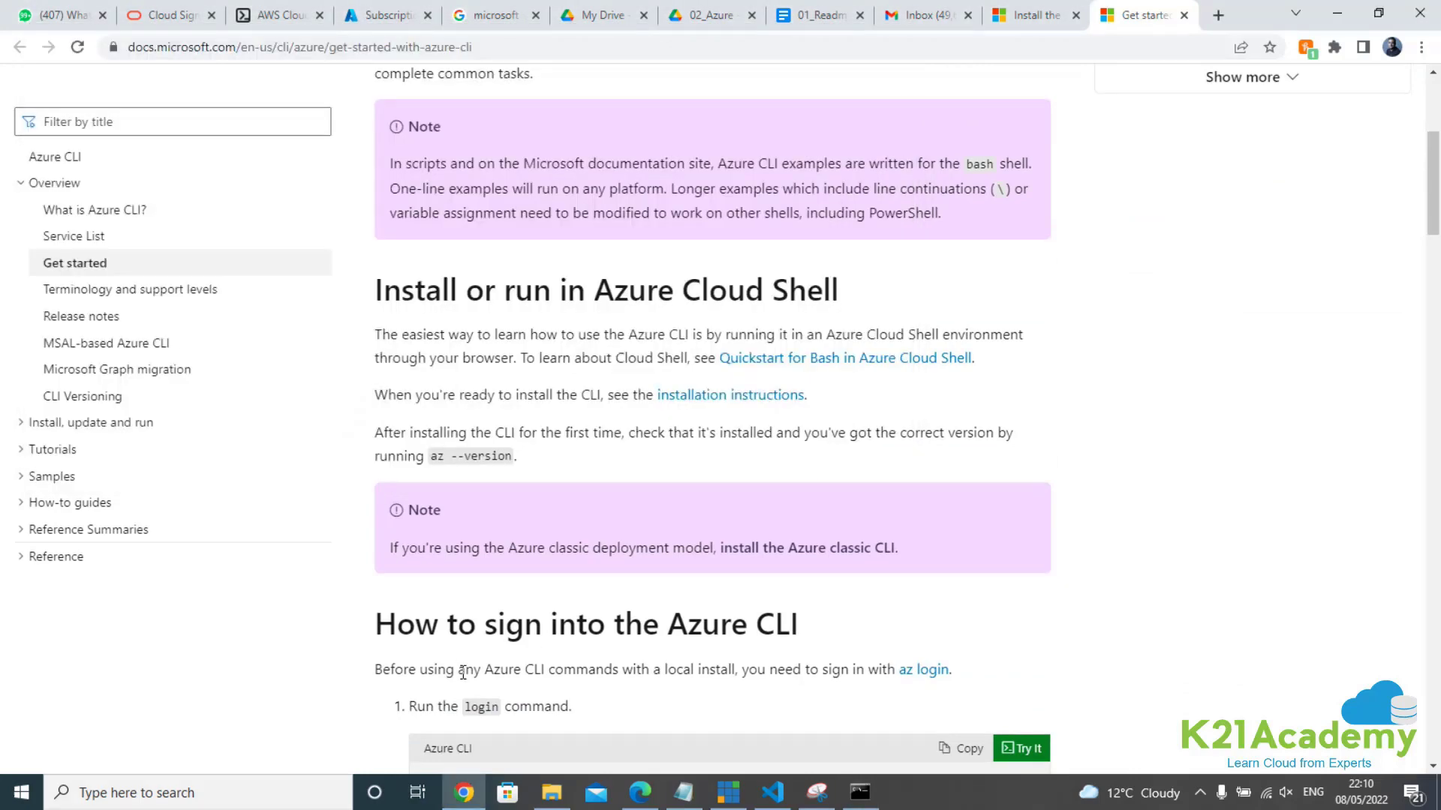
# - Reach the az login instructions, then view the Azure Pass - Sponsorship subscription in the portal
pyautogui.scroll(-3)
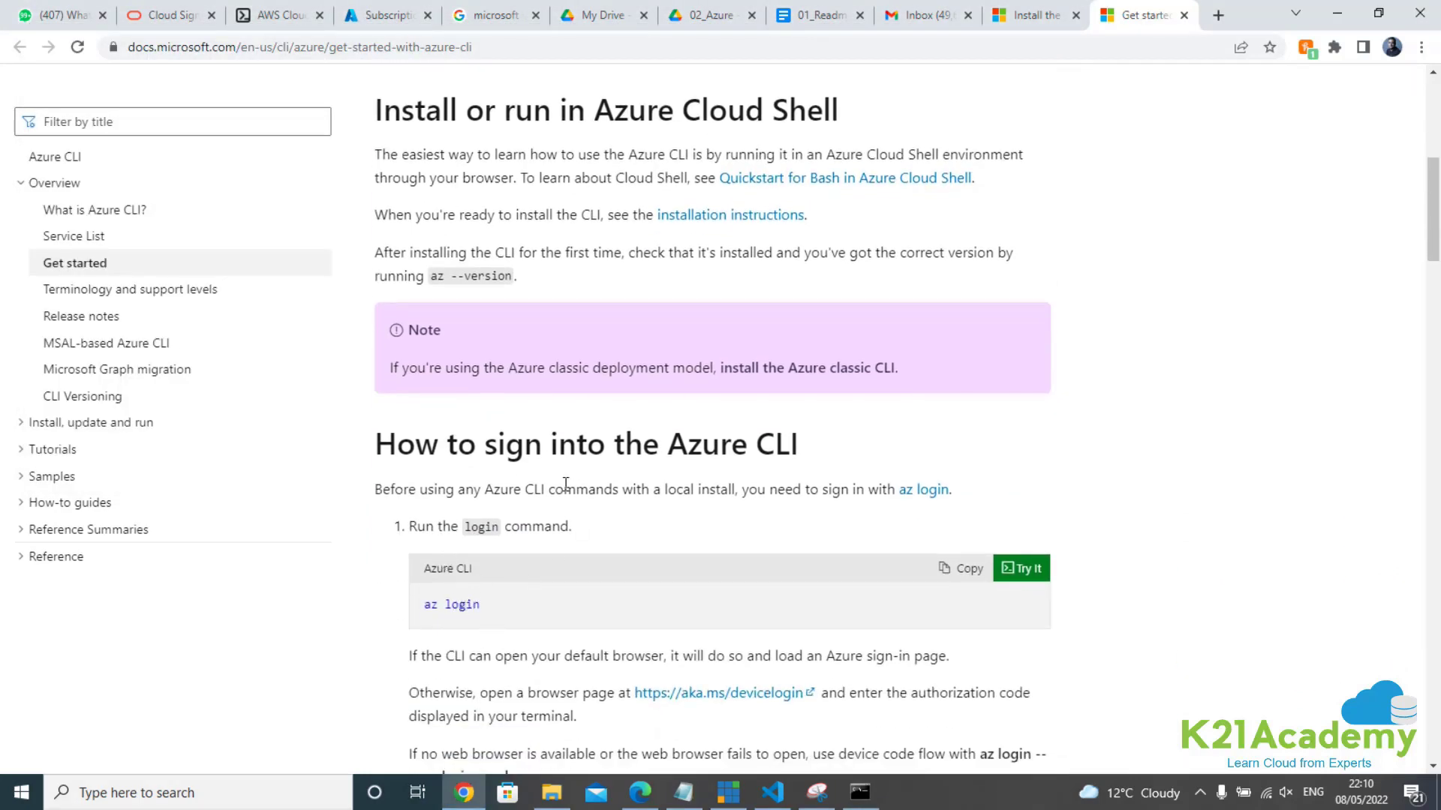
pyautogui.moveTo(543, 639)
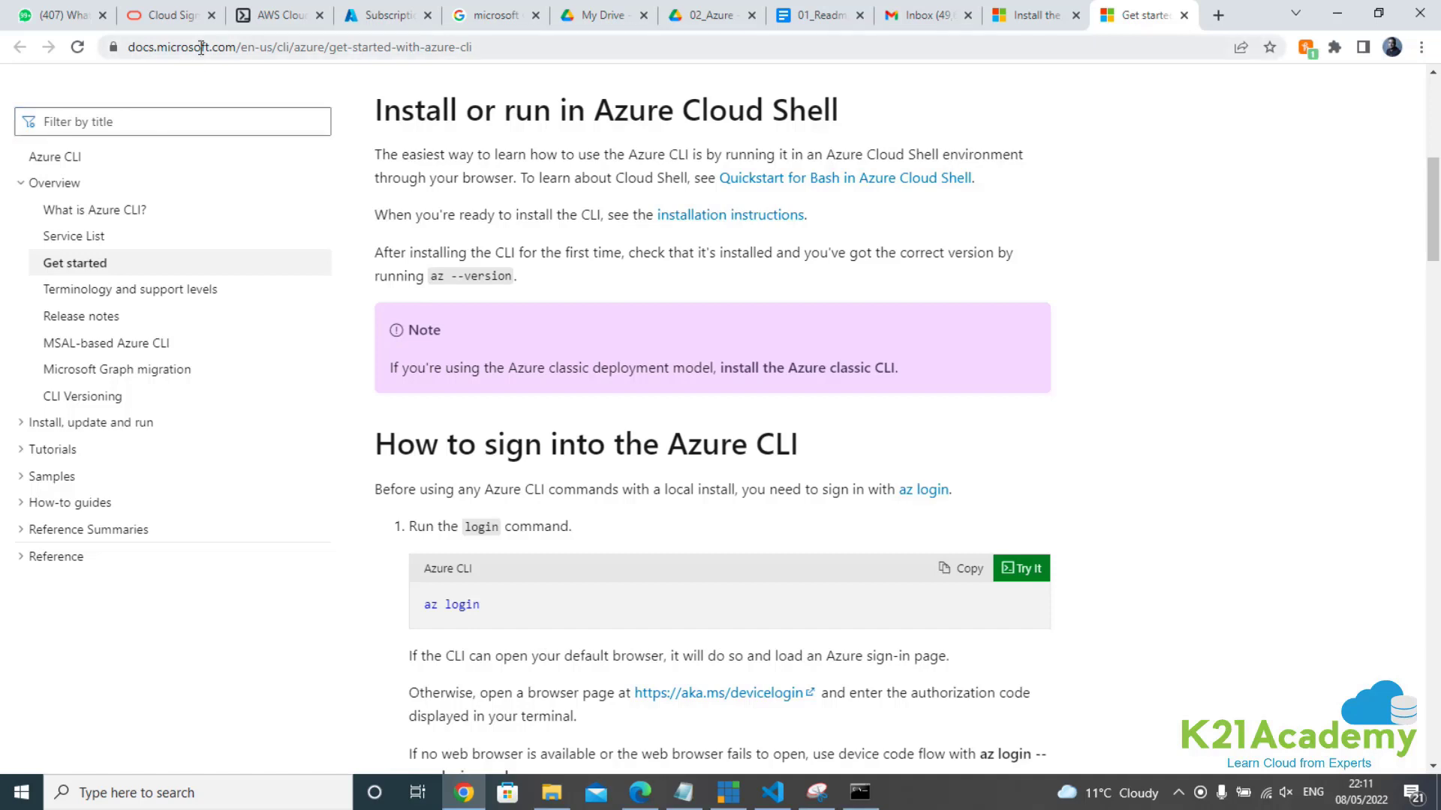
pyautogui.click(386, 15)
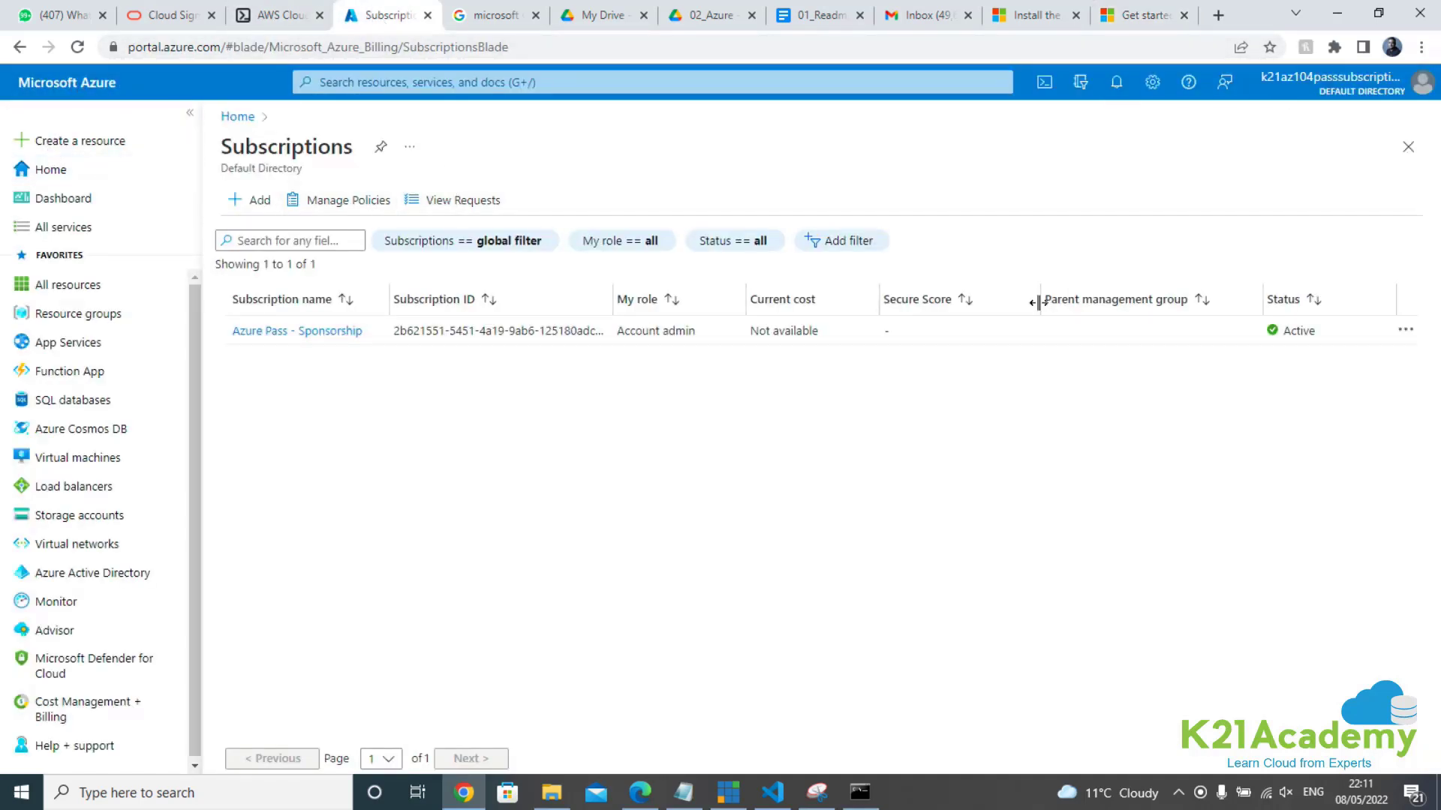
# - Run az login in Command Prompt to launch the browser sign-in
pyautogui.click(859, 793)
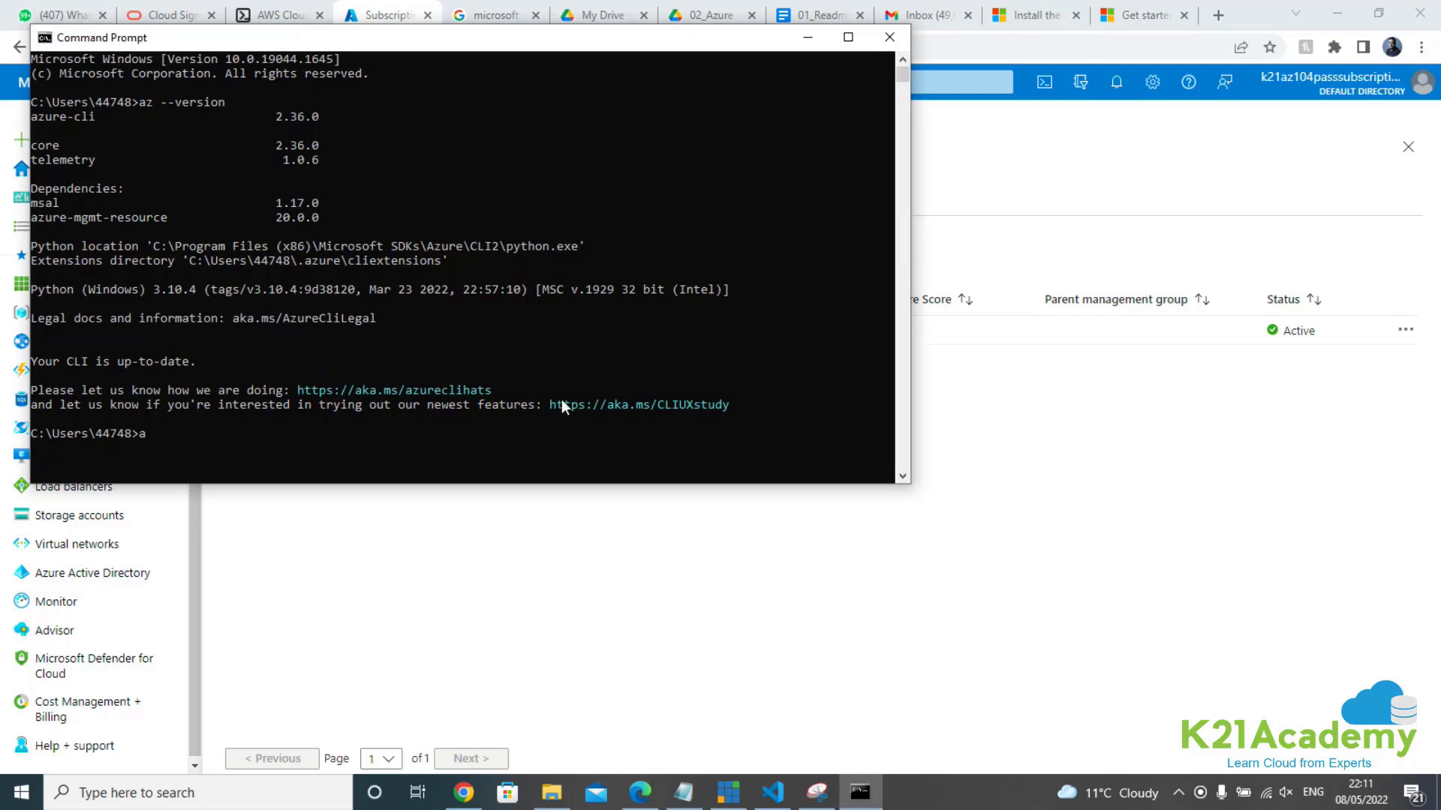
pyautogui.write('z login')
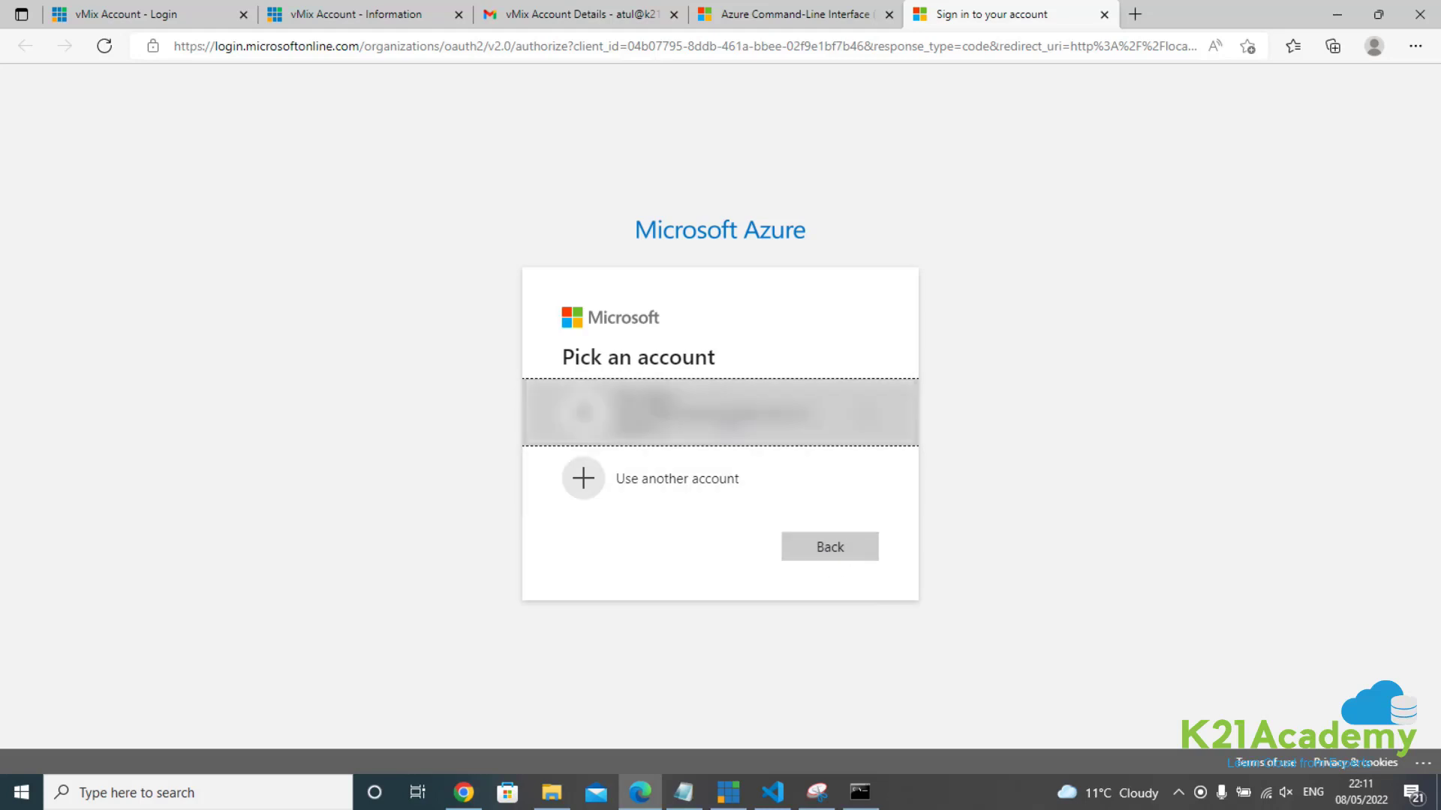
# - Sign in with the existing account to reach 'You have logged into Microsoft Azure!'
pyautogui.click(721, 411)
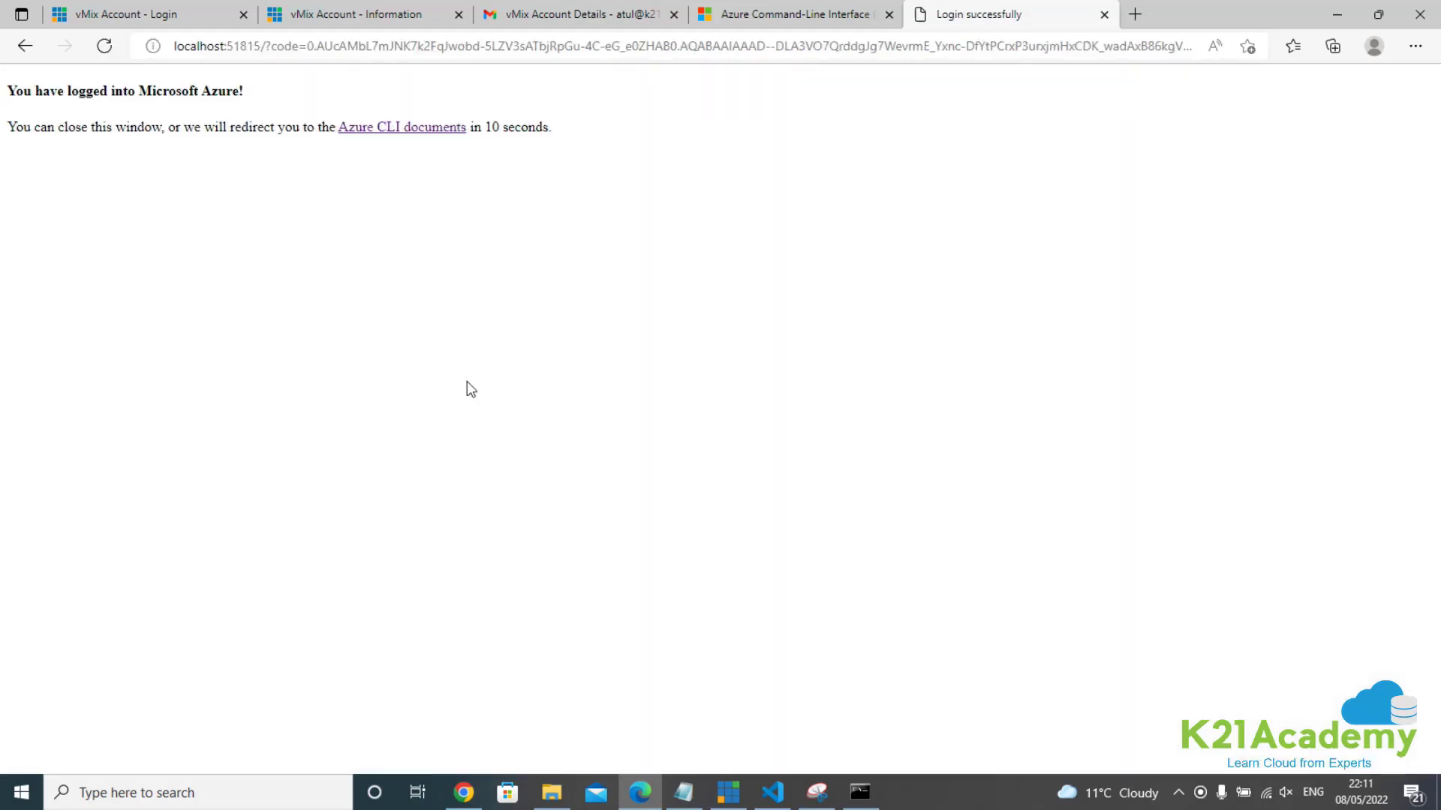
pyautogui.moveTo(150, 148)
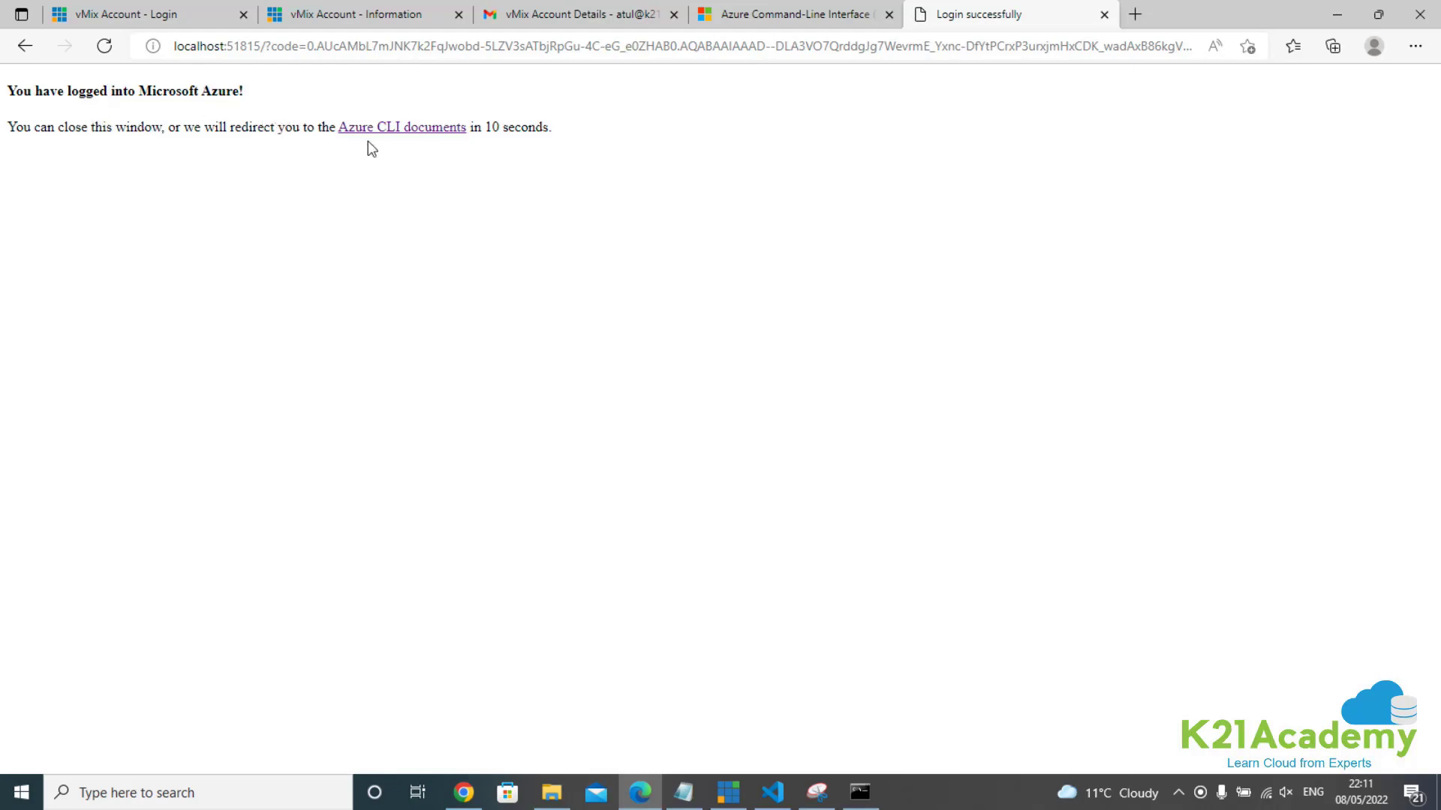
pyautogui.moveTo(514, 211)
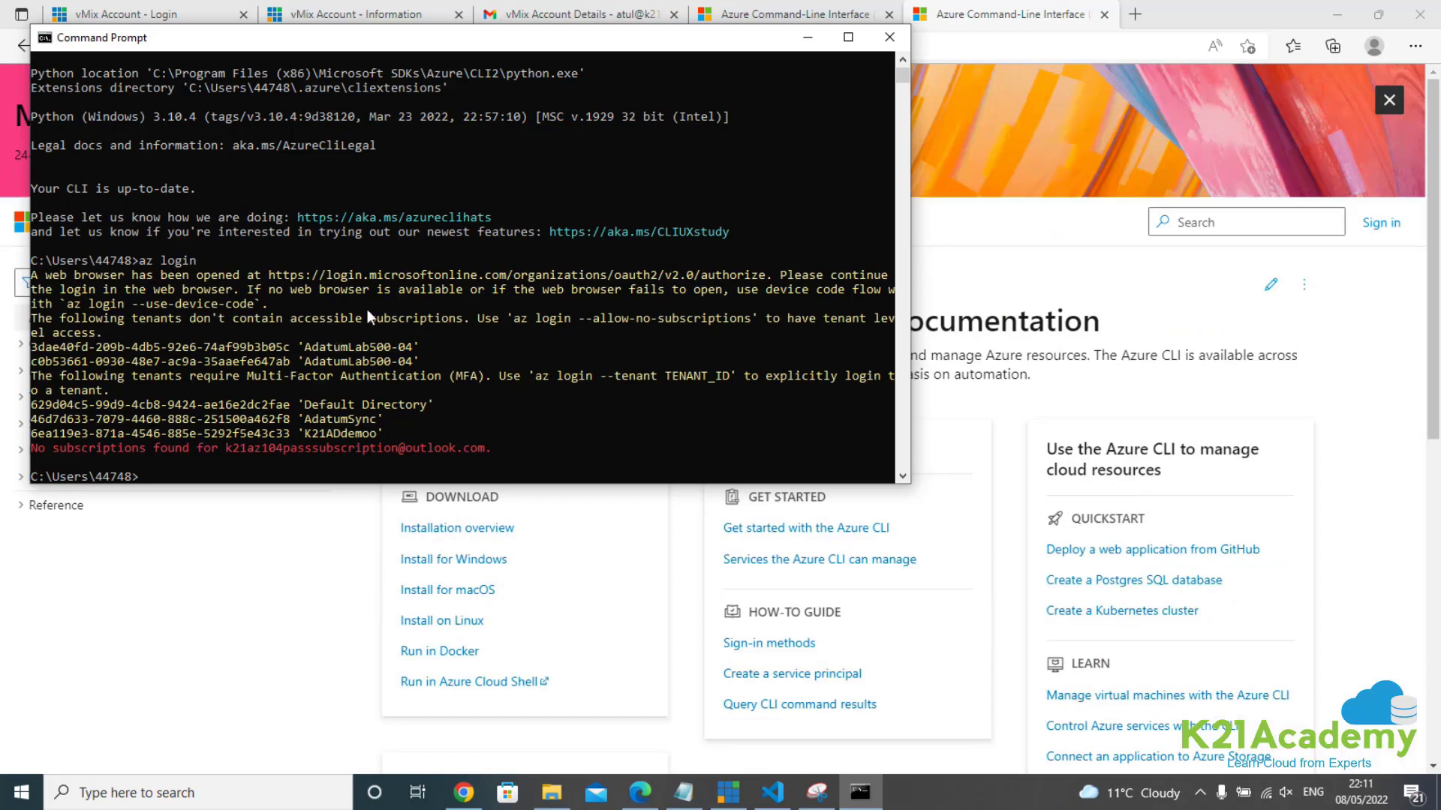
pyautogui.moveTo(194, 331)
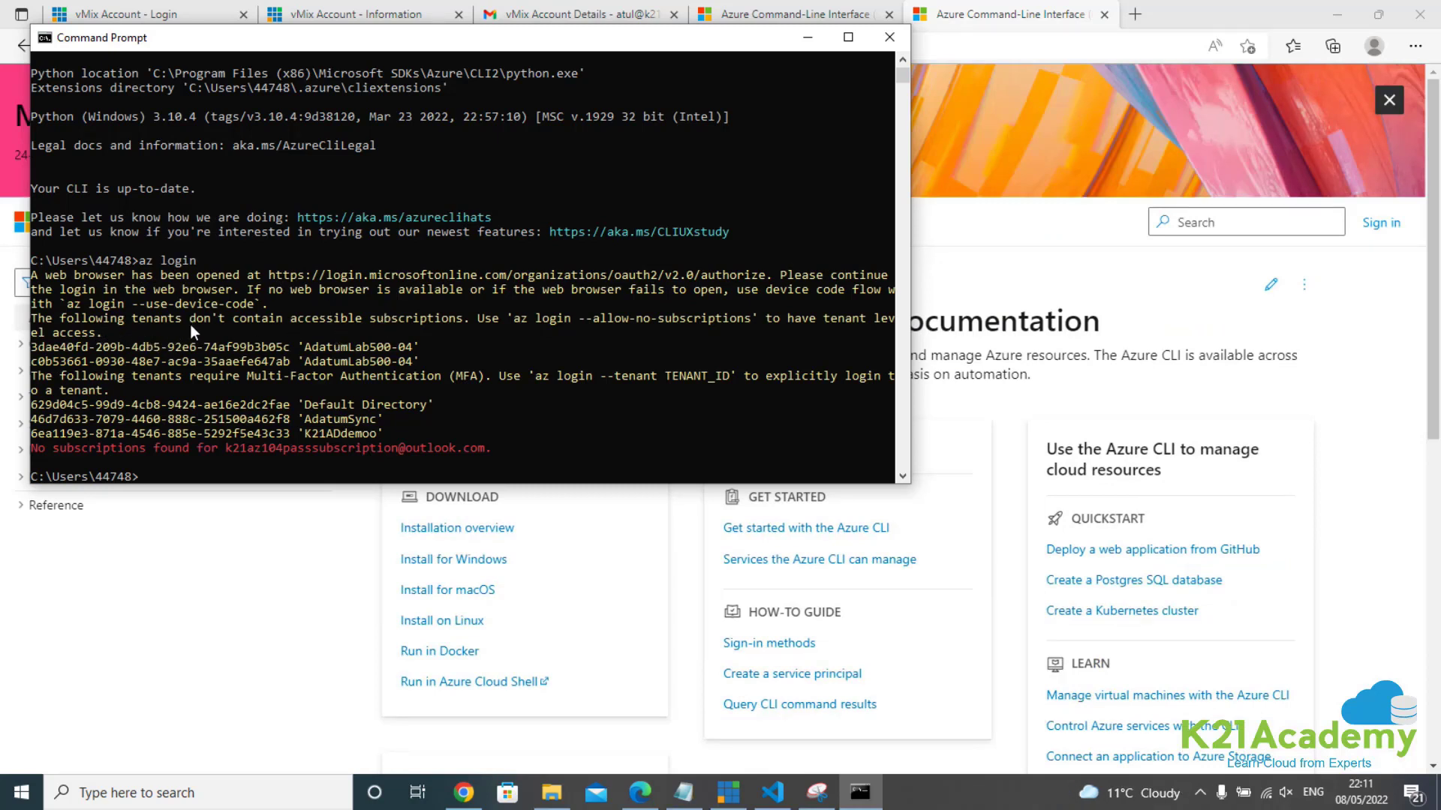
pyautogui.moveTo(425, 329)
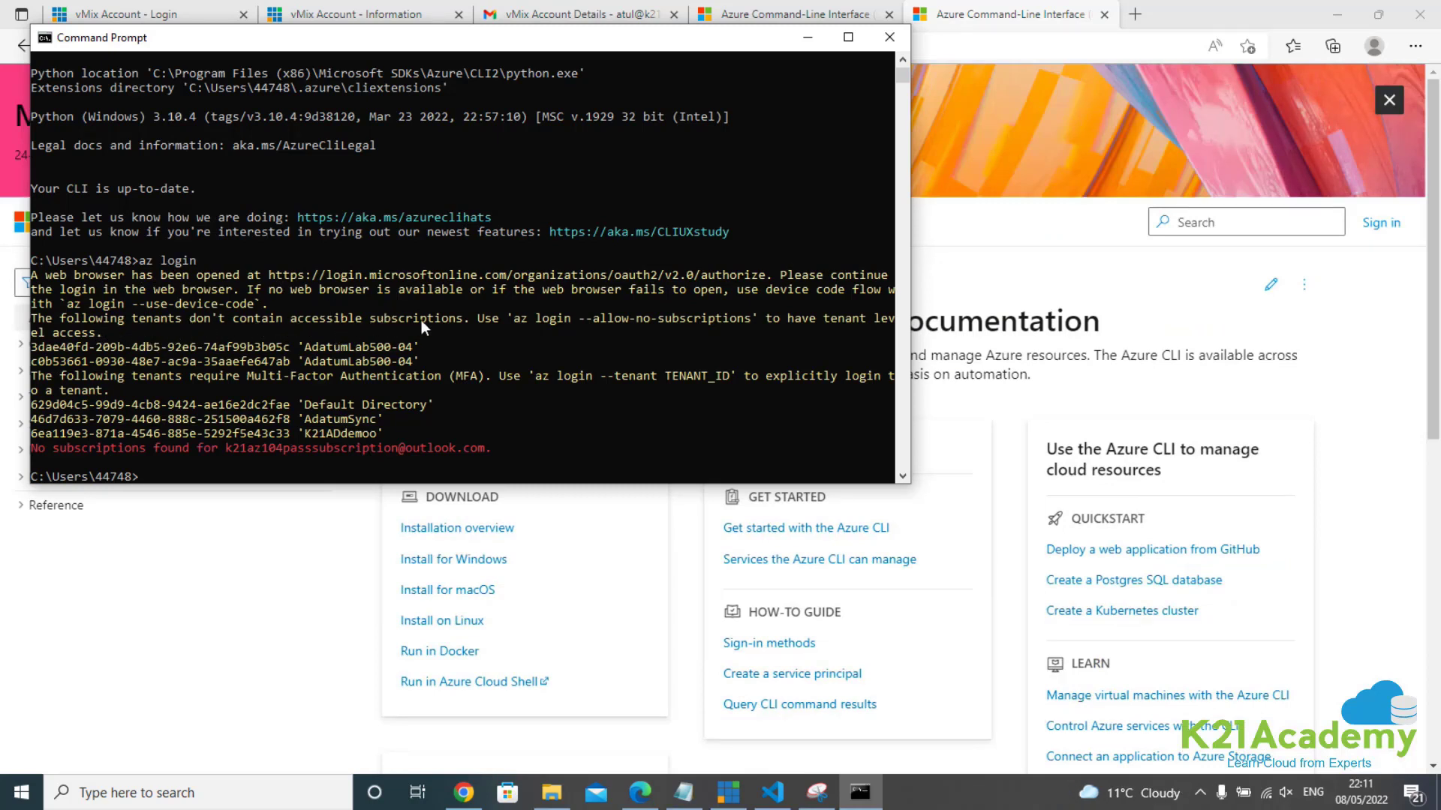
pyautogui.moveTo(560, 330)
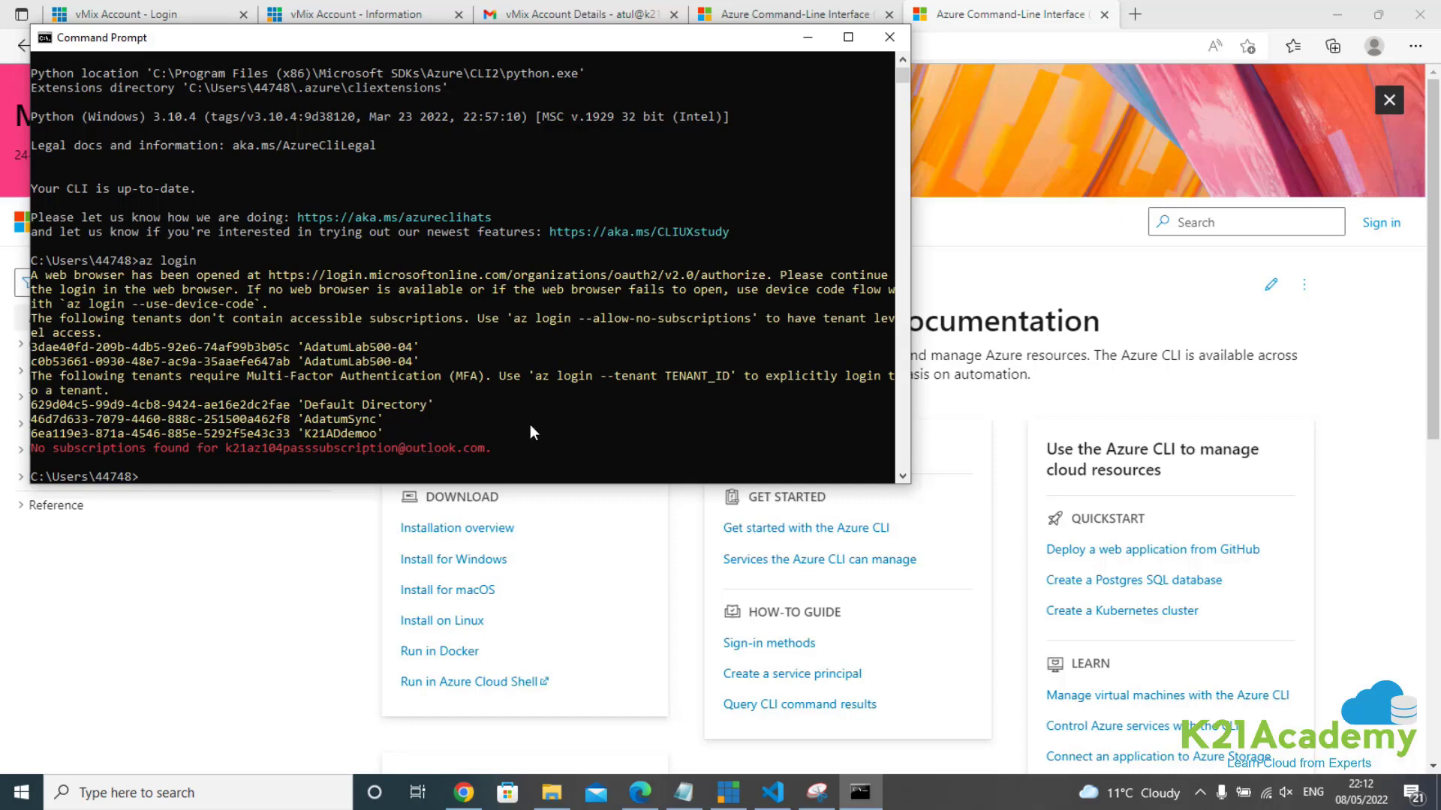
pyautogui.moveTo(183, 220)
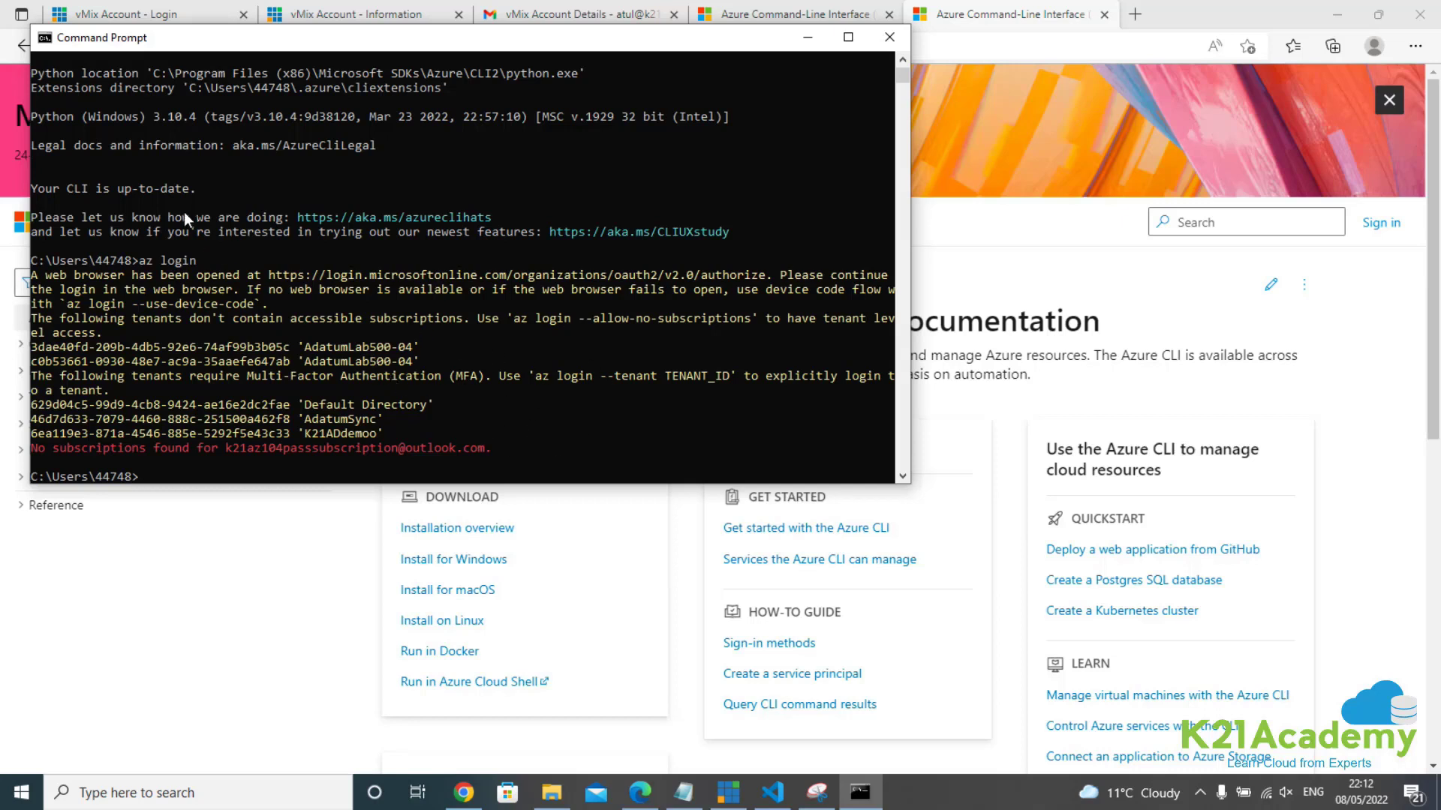
pyautogui.moveTo(297, 290)
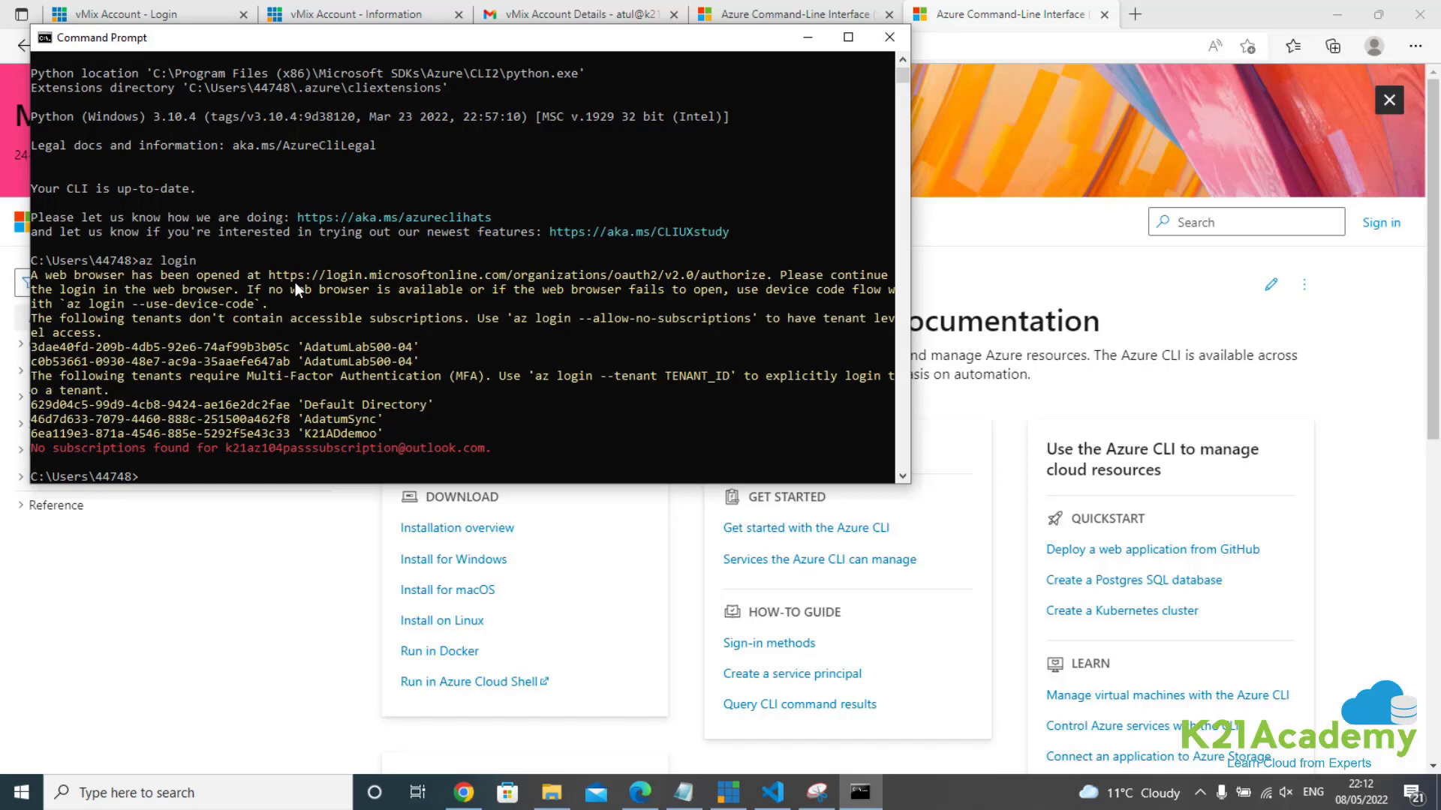
pyautogui.moveTo(593, 260)
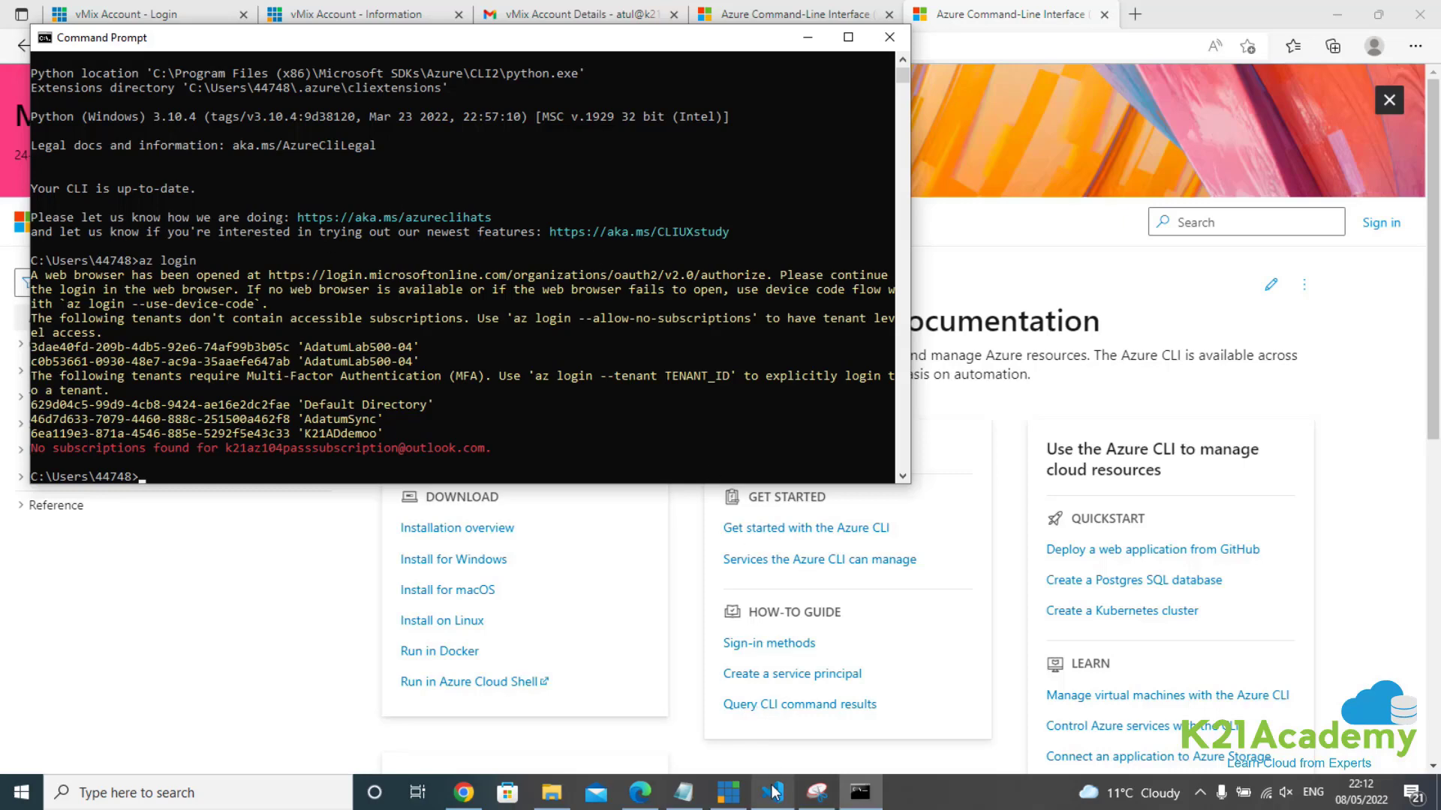
# - Switch to Visual Studio Code showing the HashiCorp Terraform extension installed
pyautogui.click(770, 792)
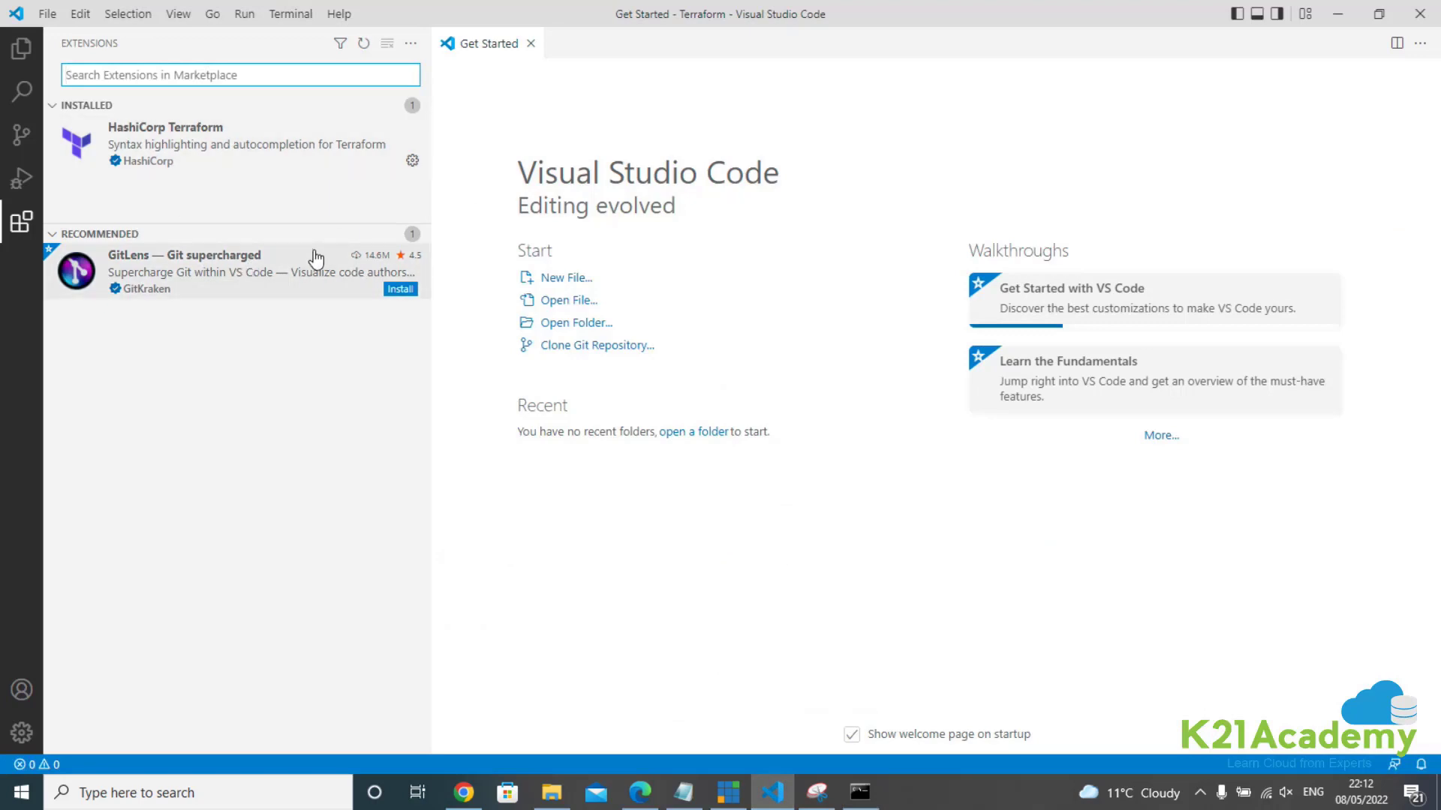
pyautogui.moveTo(489, 626)
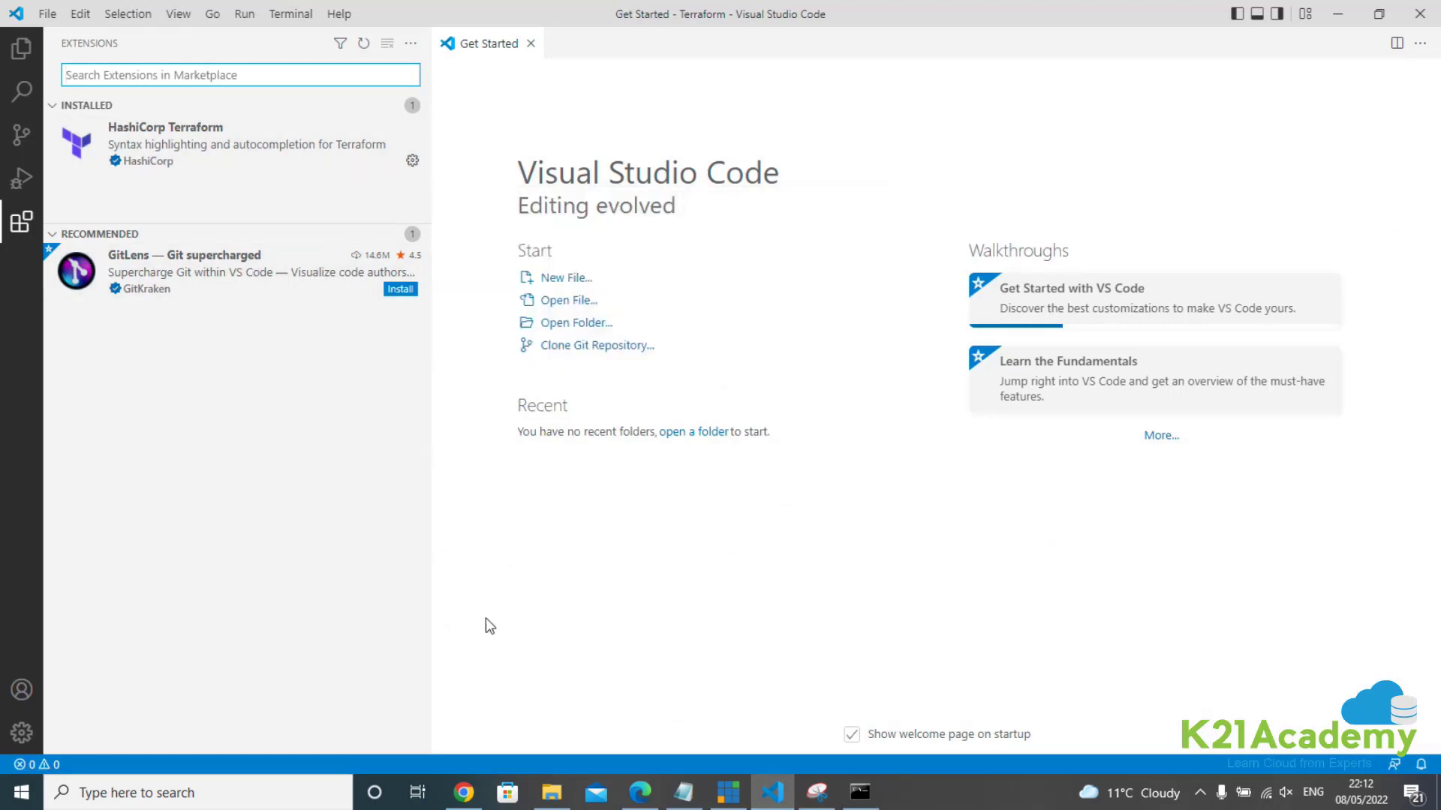
pyautogui.moveTo(669, 522)
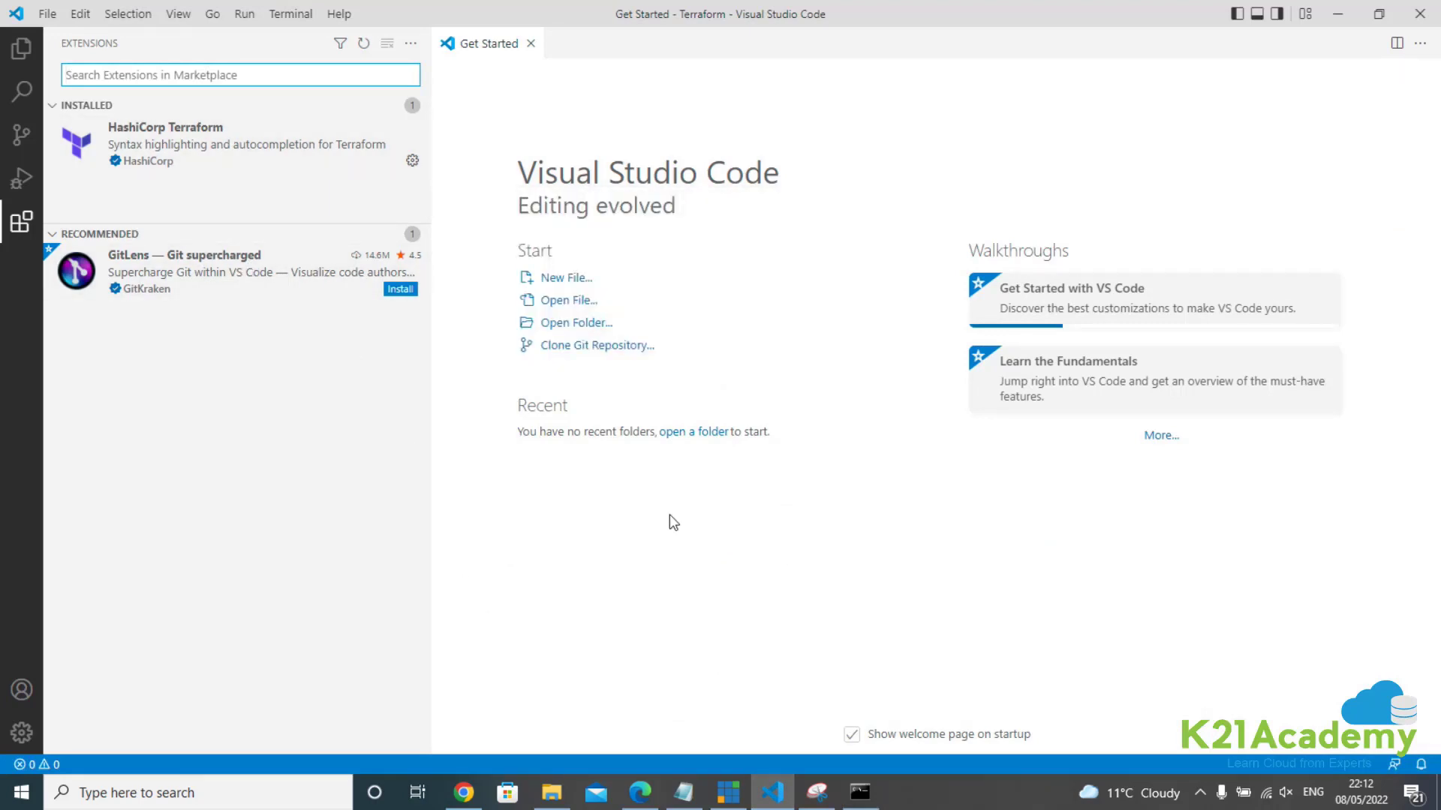